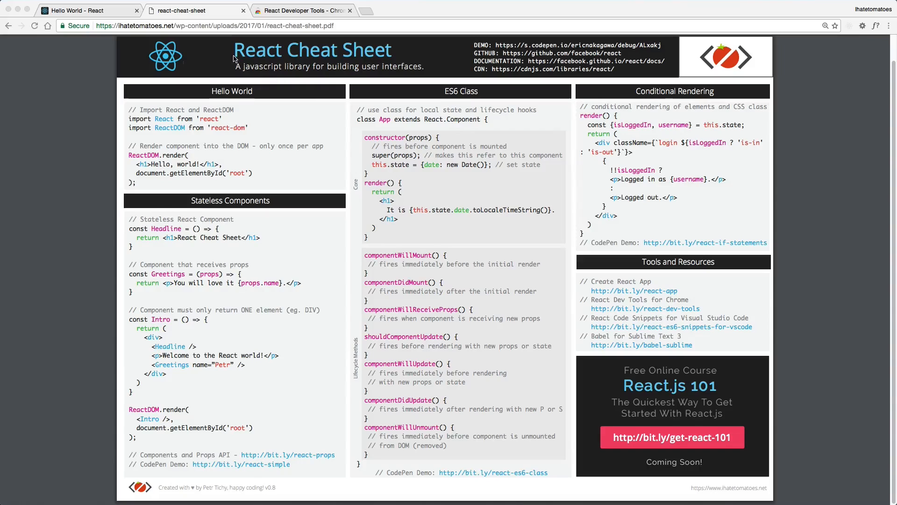
{"action": "mouse_move", "coordinate": [324, 55]}
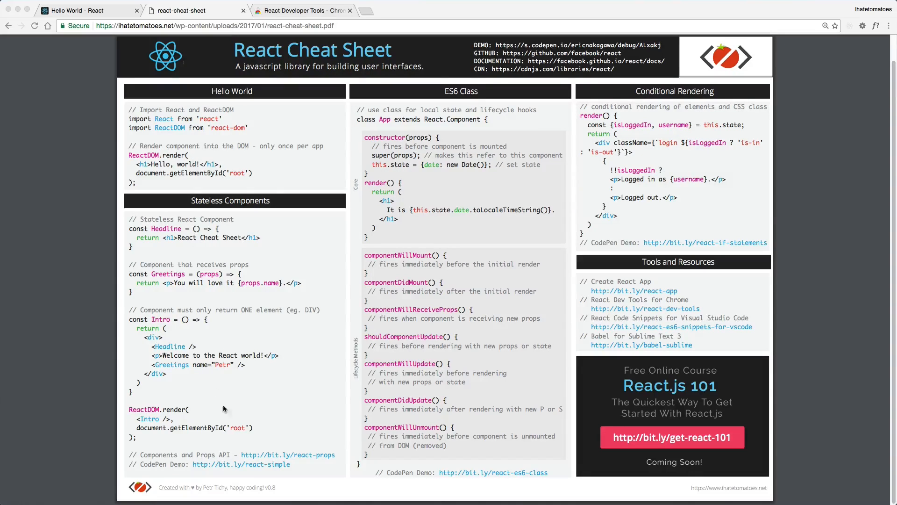
{"action": "mouse_move", "coordinate": [516, 251]}
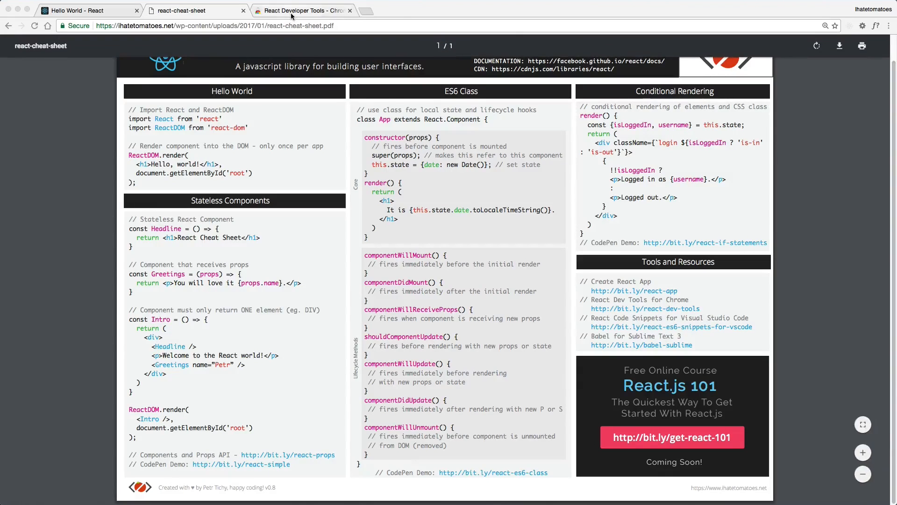
Review the React Developer Tools extension page and cheat sheet, then switch to the react-101 project
{"action": "left_click", "coordinate": [300, 10]}
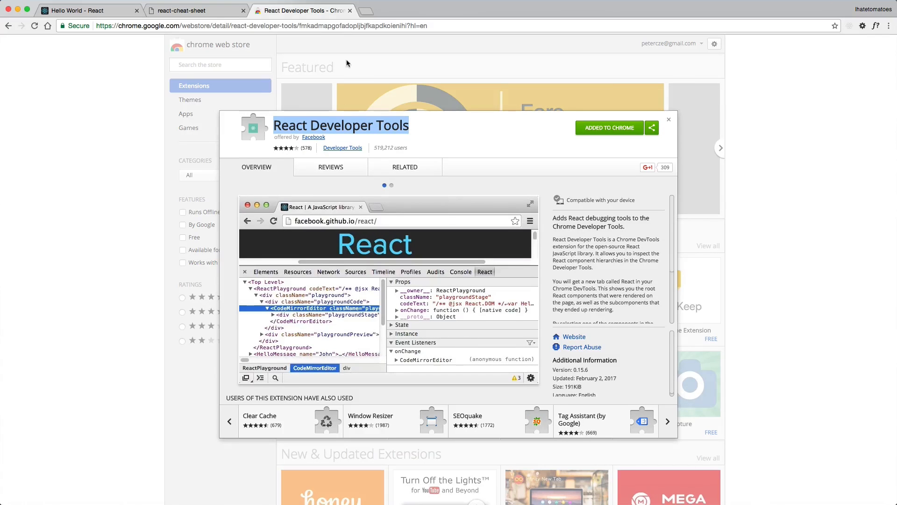
{"action": "left_click", "coordinate": [390, 185]}
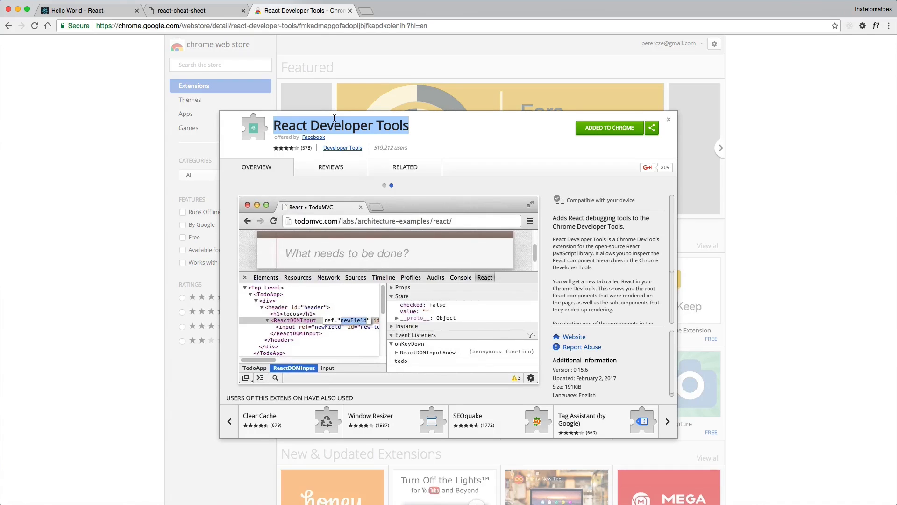
{"action": "left_click", "coordinate": [197, 10]}
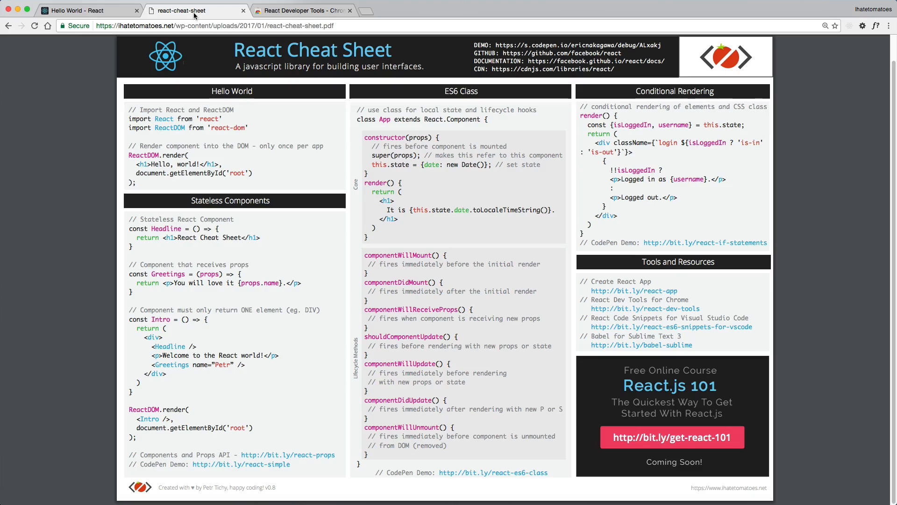
{"action": "left_click", "coordinate": [302, 10]}
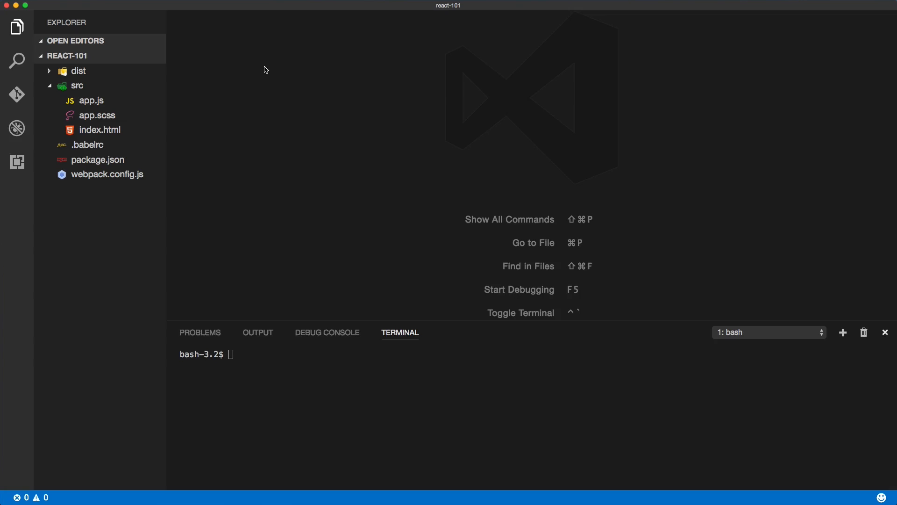
{"action": "mouse_move", "coordinate": [77, 60]}
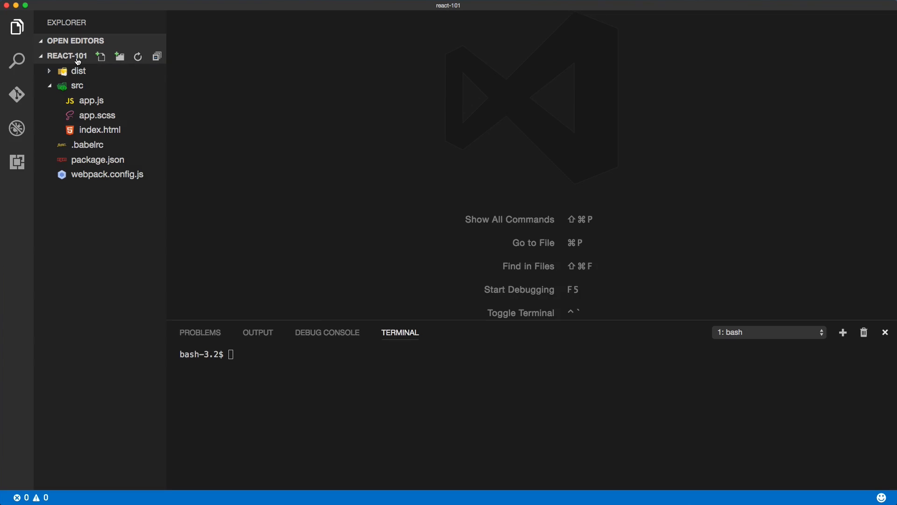
Empty src/app.scss by selecting and deleting all its stylesheet rules
{"action": "left_click", "coordinate": [76, 85]}
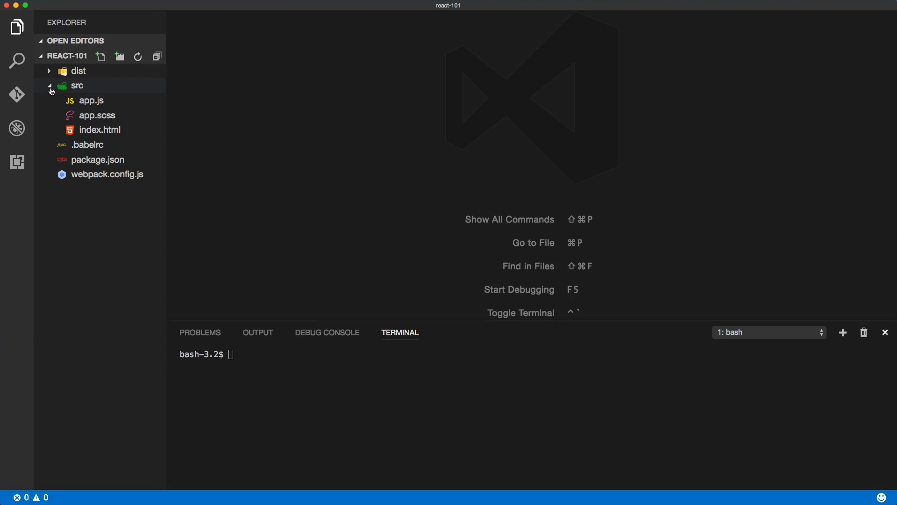
{"action": "left_click", "coordinate": [76, 86]}
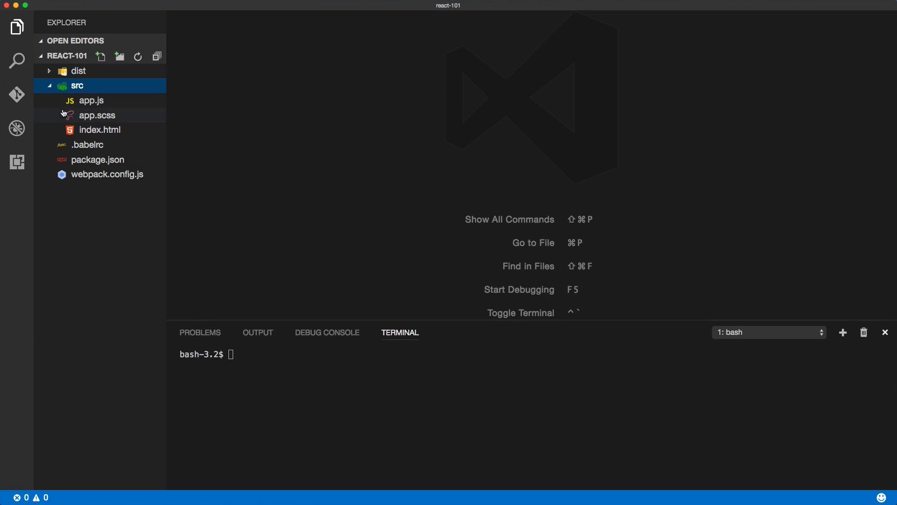
{"action": "left_click", "coordinate": [96, 115]}
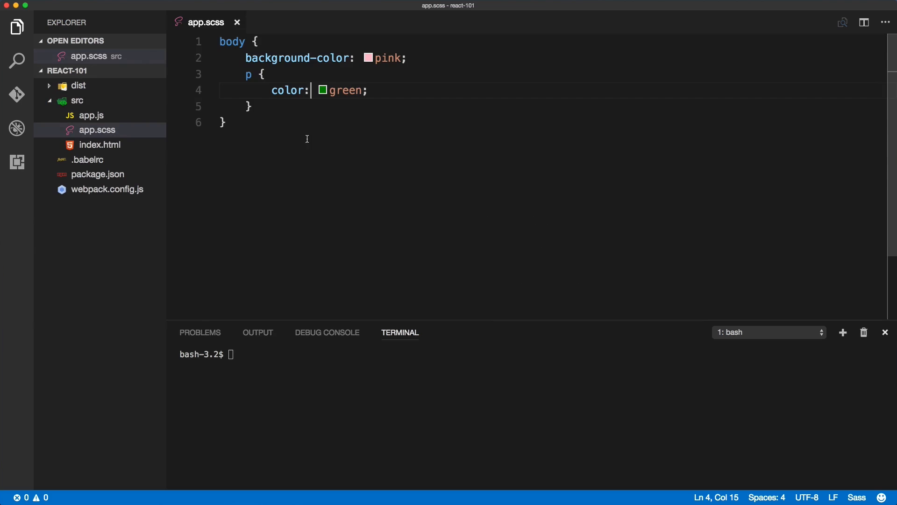
{"action": "key", "text": "cmd+a"}
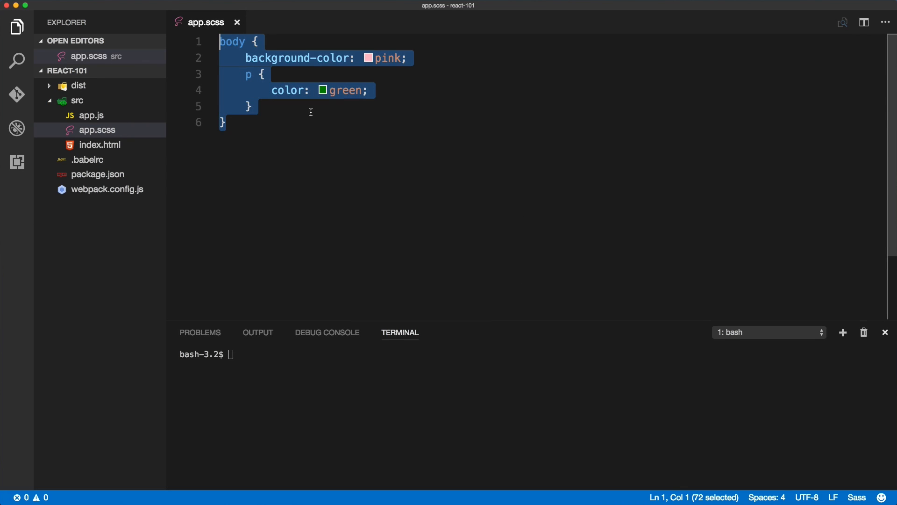
{"action": "key", "text": "Delete"}
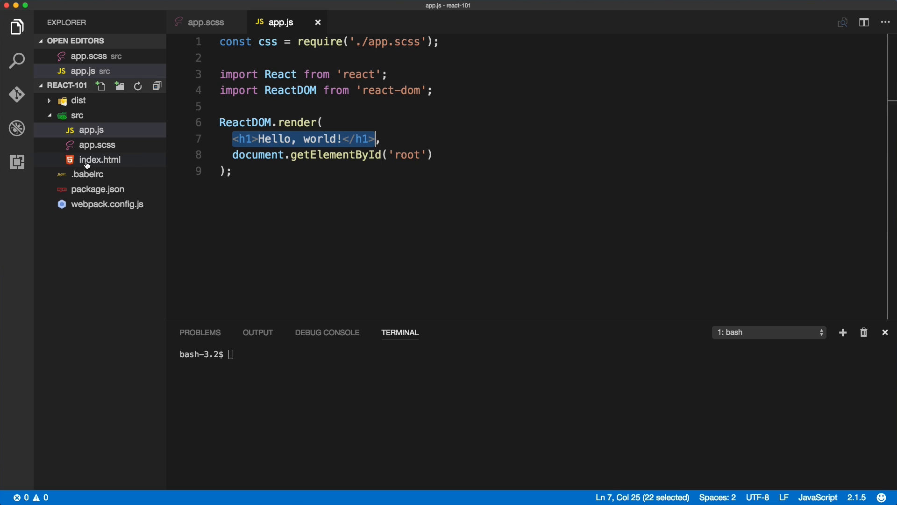
Bring index.html into the editor and close the emptied app.scss
{"action": "left_click", "coordinate": [100, 158]}
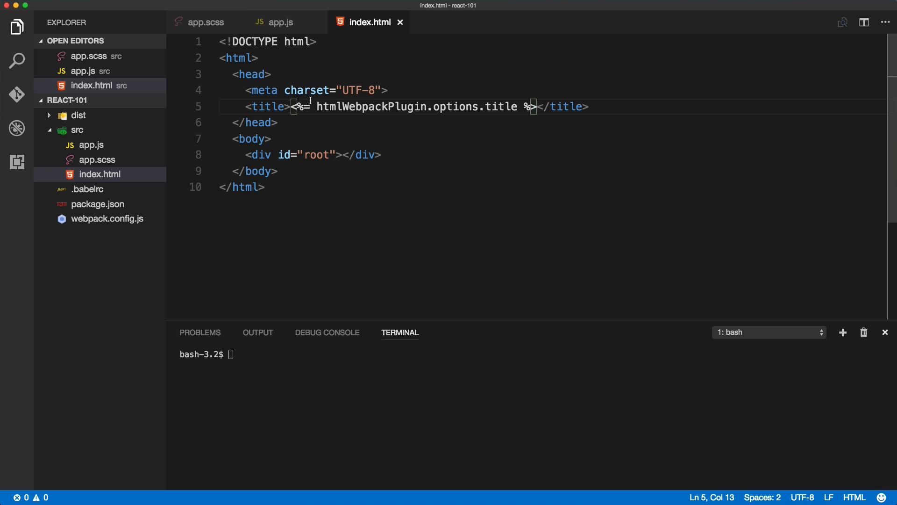
{"action": "left_click", "coordinate": [279, 21]}
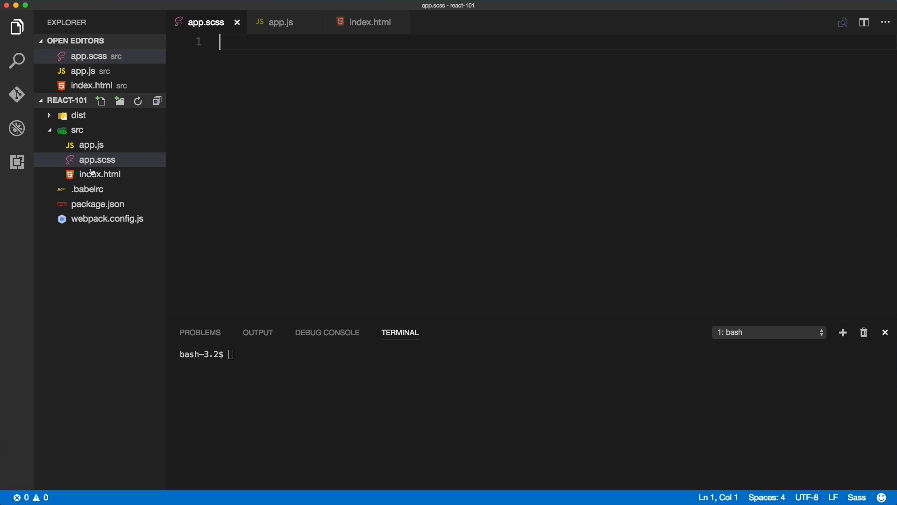
{"action": "mouse_move", "coordinate": [334, 174]}
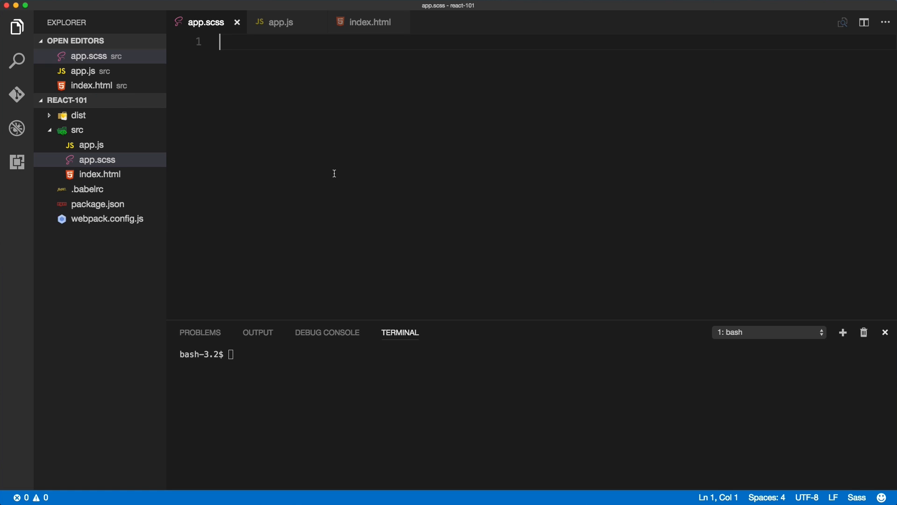
{"action": "mouse_move", "coordinate": [236, 23]}
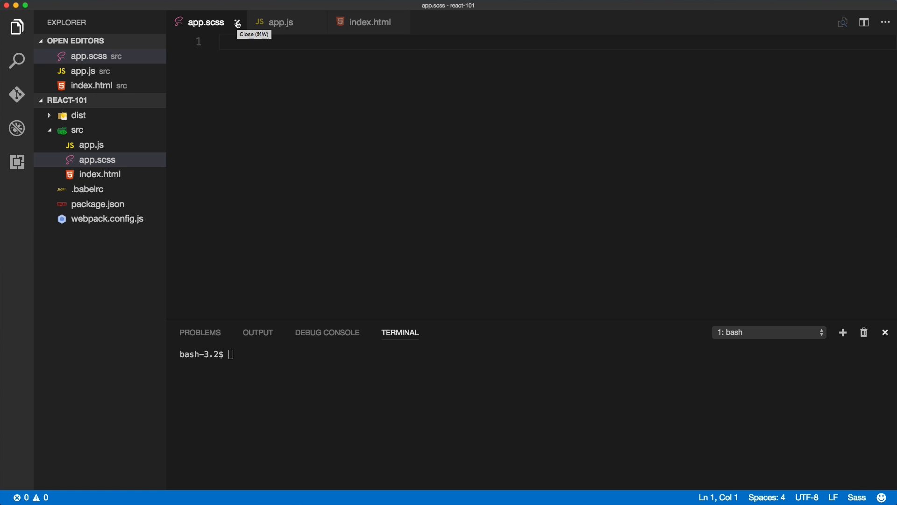
{"action": "left_click", "coordinate": [236, 22]}
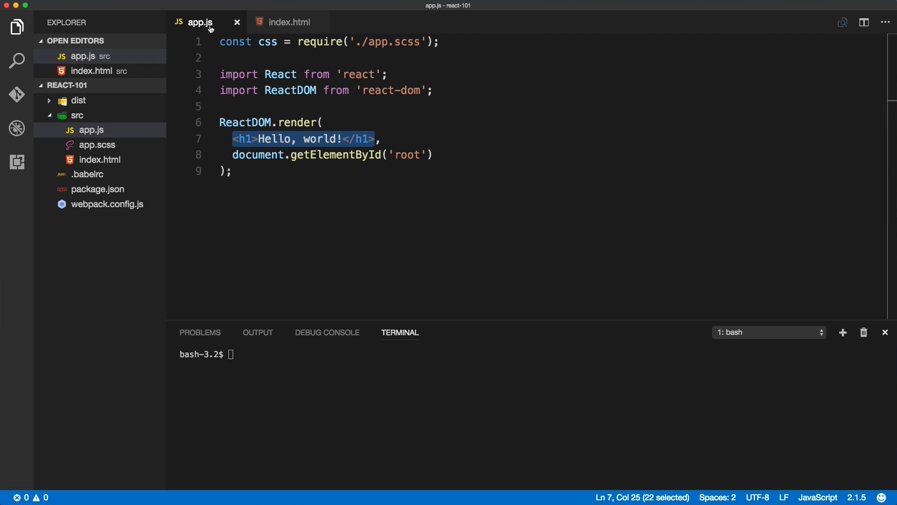
Start the npm run script in the integrated terminal
{"action": "left_click", "coordinate": [287, 21]}
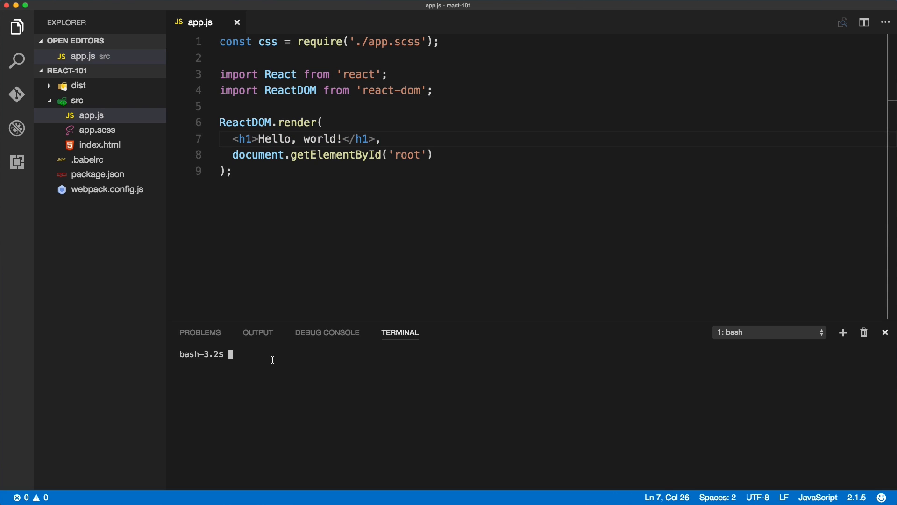
{"action": "type", "text": "npm r"}
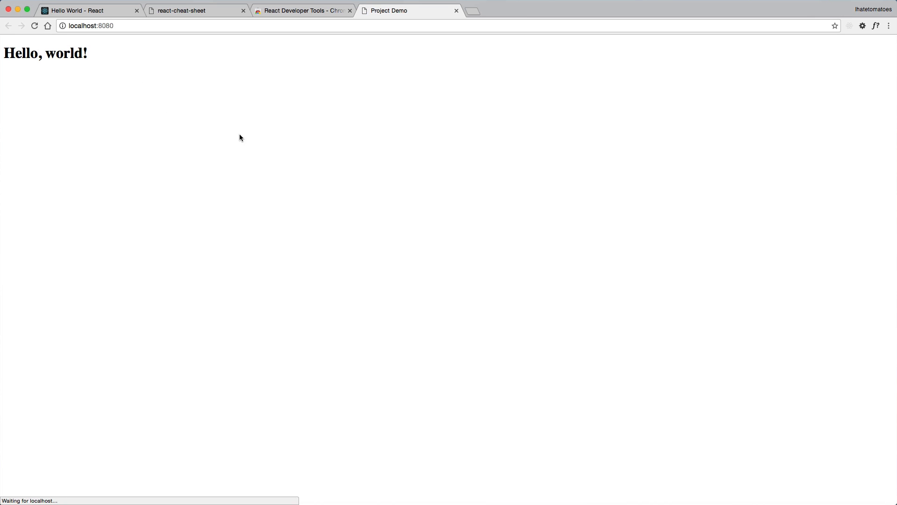
Inspect the Hello, world! heading element in Chrome DevTools
{"action": "right_click", "coordinate": [65, 52]}
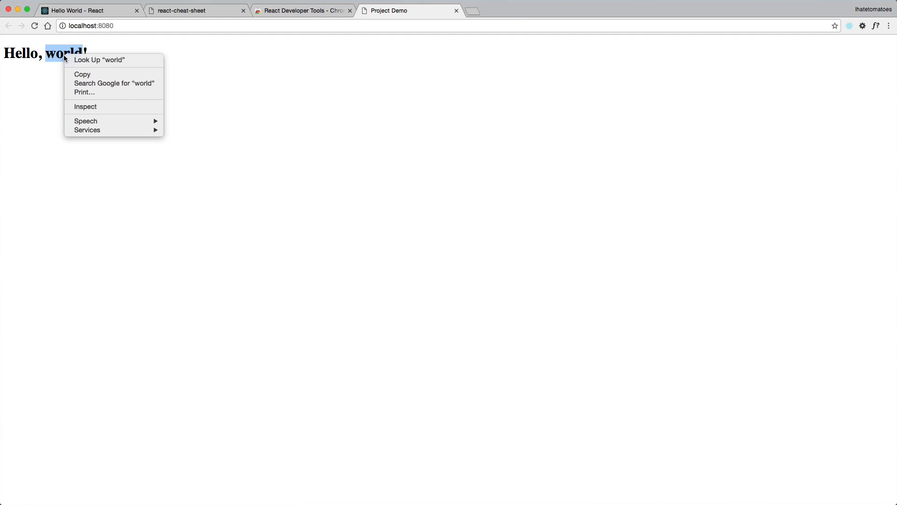
{"action": "left_click", "coordinate": [85, 106]}
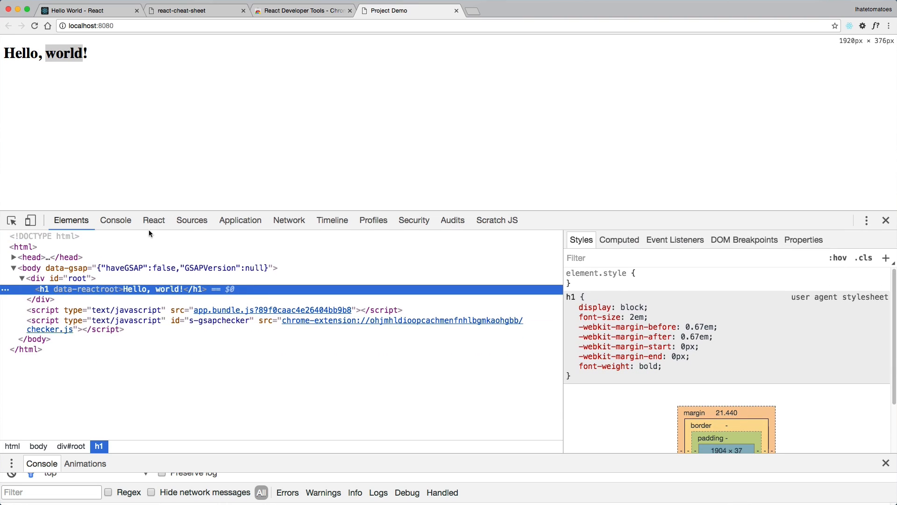
Compare the h1 in the React component tree and the page's element tree, ending on the React panel
{"action": "left_click", "coordinate": [153, 219]}
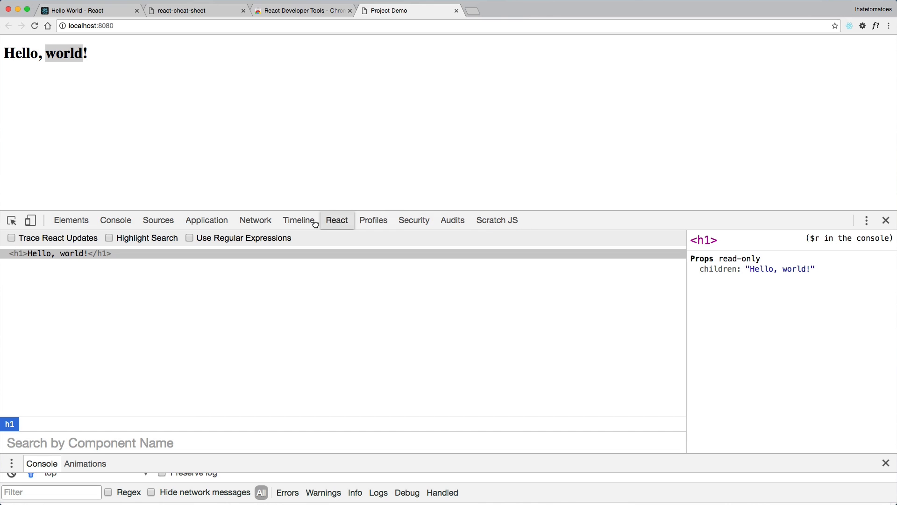
{"action": "left_click", "coordinate": [71, 219]}
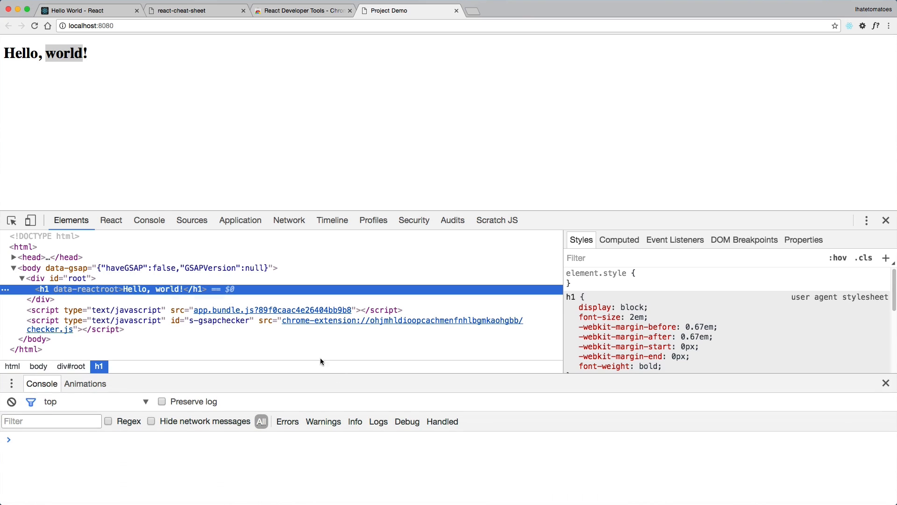
{"action": "left_click", "coordinate": [111, 220]}
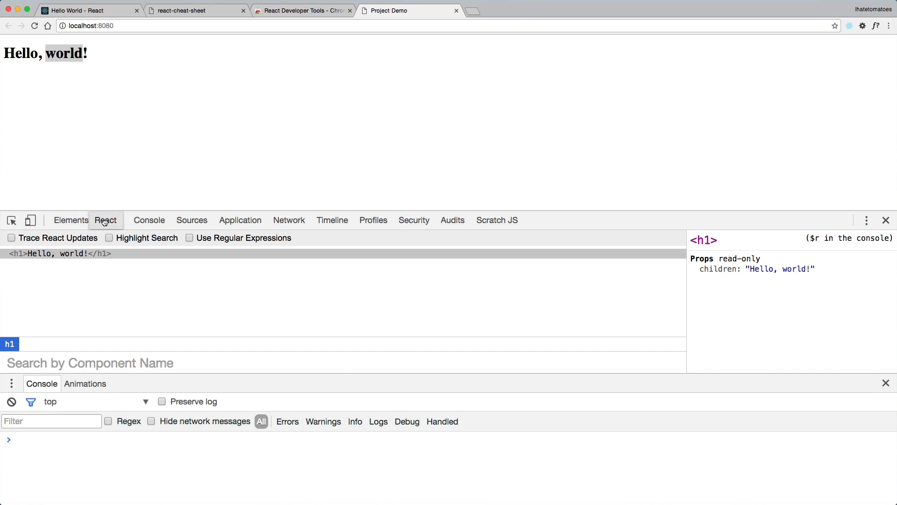
{"action": "left_click", "coordinate": [70, 220]}
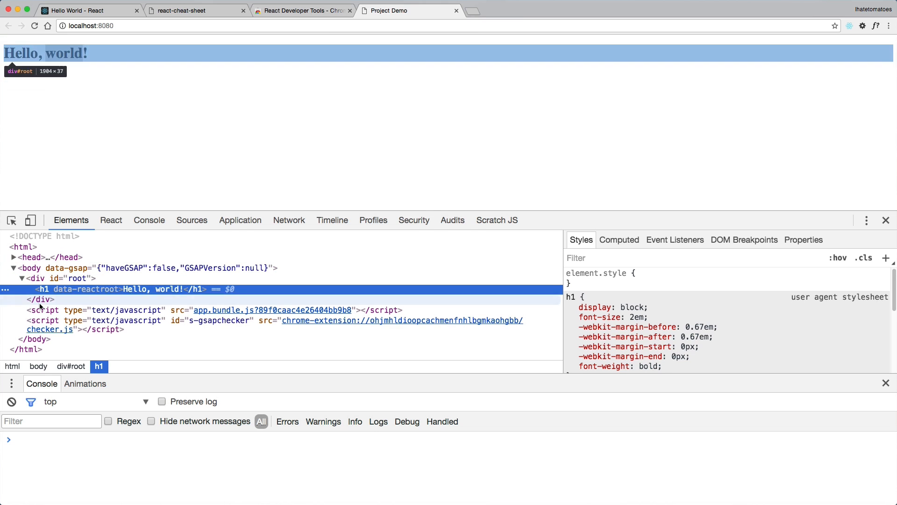
{"action": "left_click", "coordinate": [110, 220]}
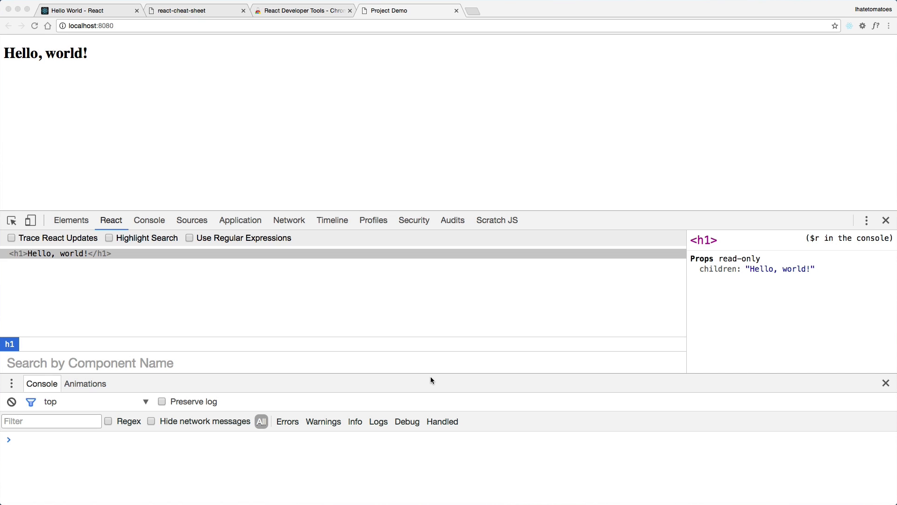
{"action": "mouse_move", "coordinate": [97, 277]}
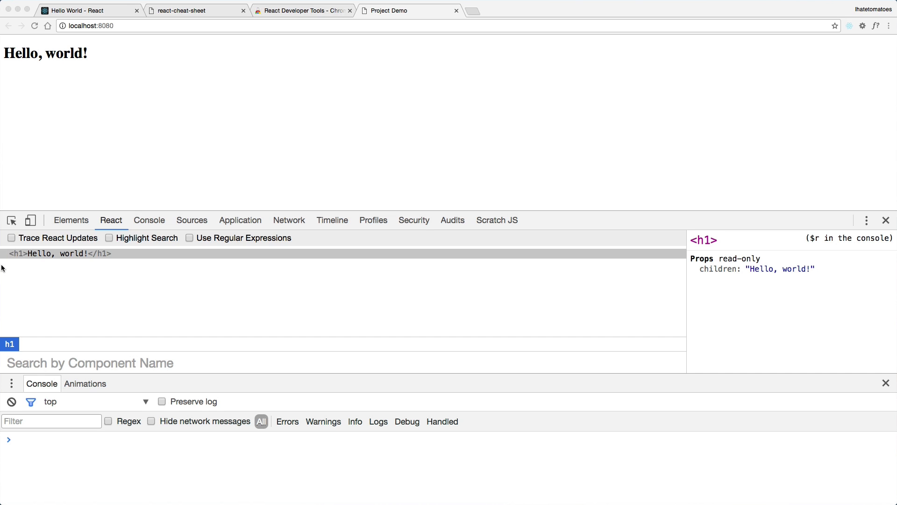
{"action": "mouse_move", "coordinate": [57, 253]}
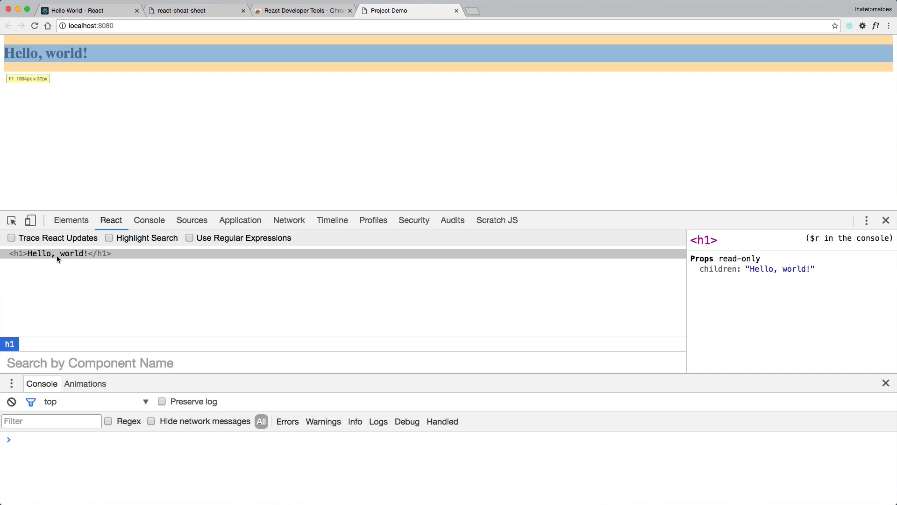
{"action": "mouse_move", "coordinate": [91, 299]}
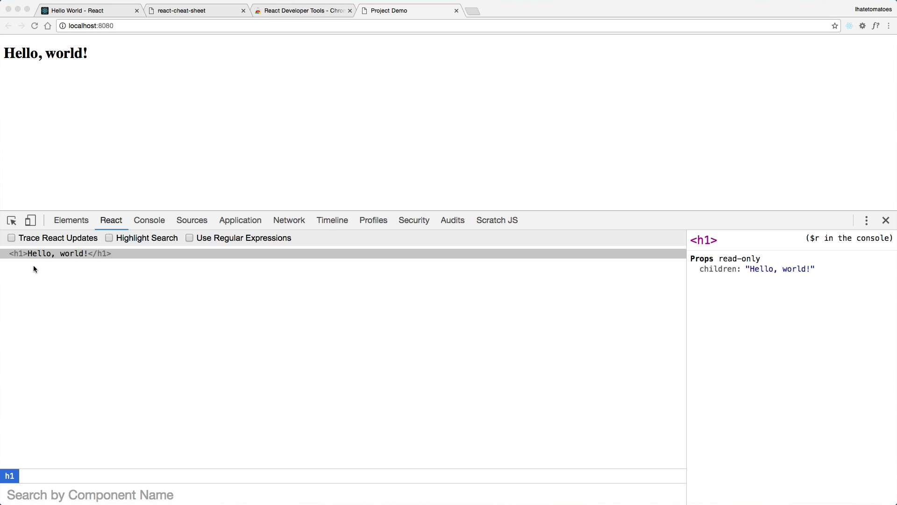
{"action": "mouse_move", "coordinate": [94, 258]}
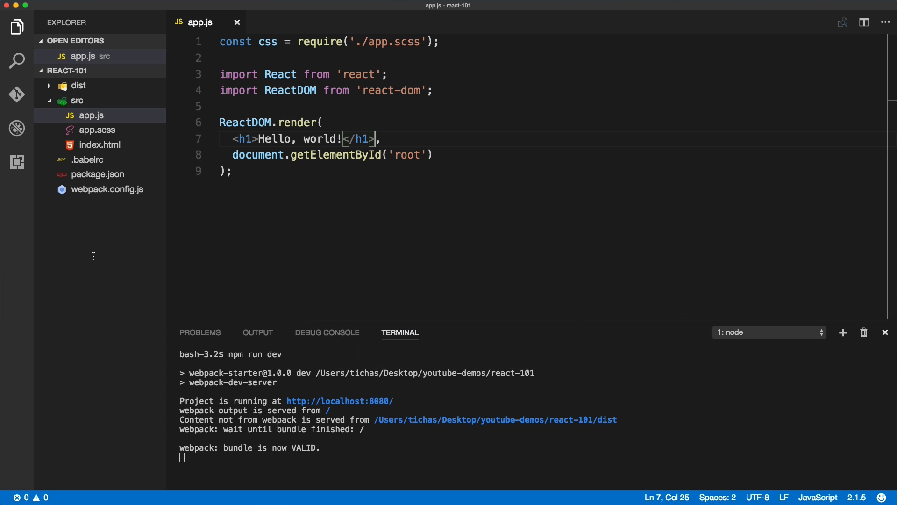
Add <p>testing rendering</p> after the closing h1 tag in app.js
{"action": "left_click", "coordinate": [234, 138]}
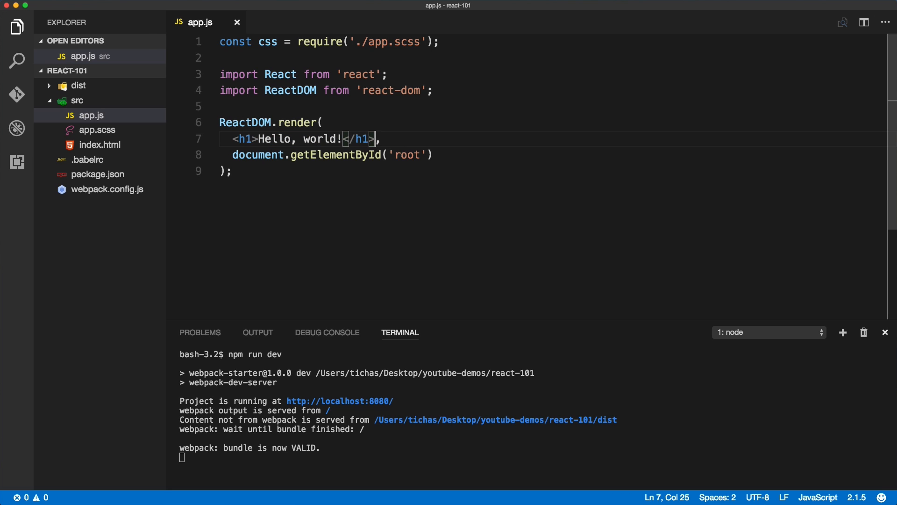
{"action": "type", "text": "<p>test</p>"}
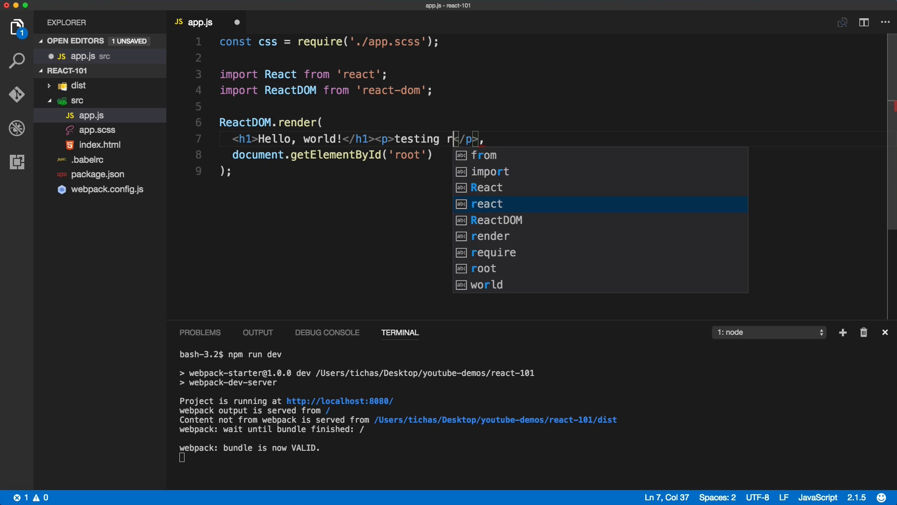
{"action": "type", "text": "endering"}
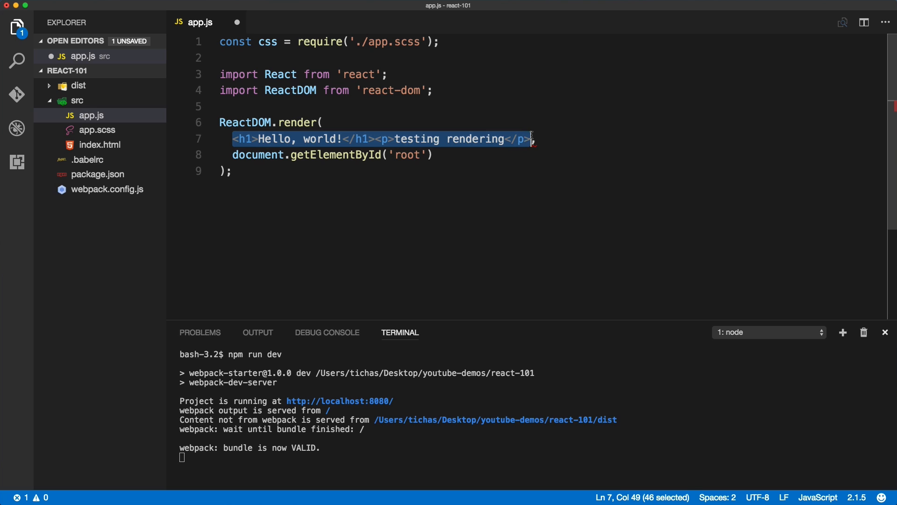
Wrap the heading and paragraph in a div via Alt+W and save app.js
{"action": "left_click", "coordinate": [233, 138]}
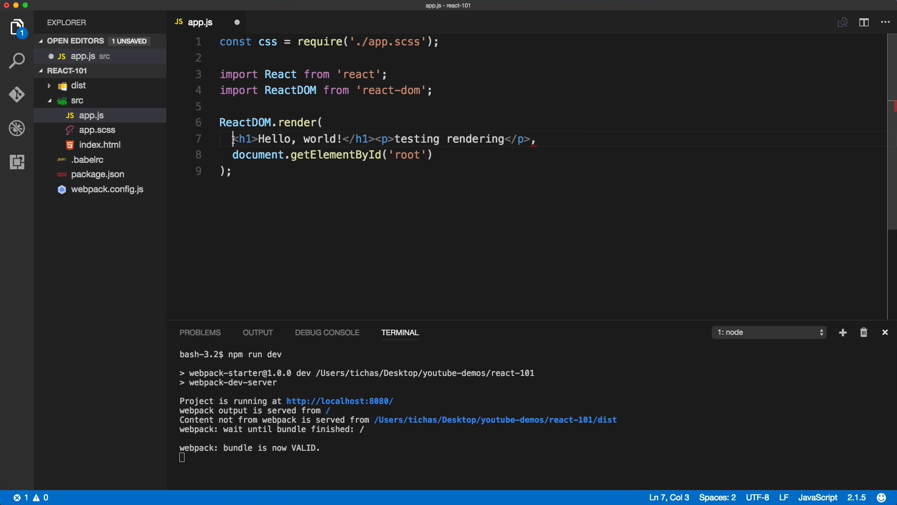
{"action": "left_click", "coordinate": [526, 142]}
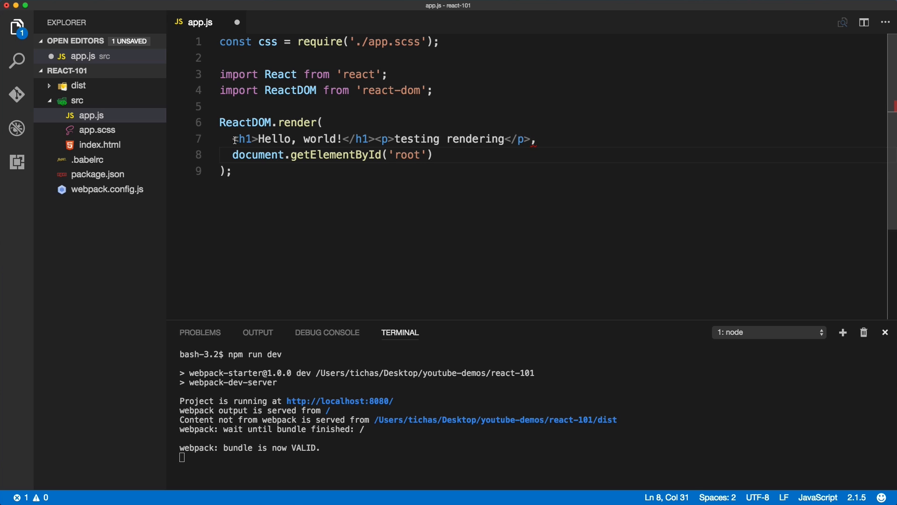
{"action": "left_click_drag", "start_coordinate": [234, 138], "coordinate": [460, 138]}
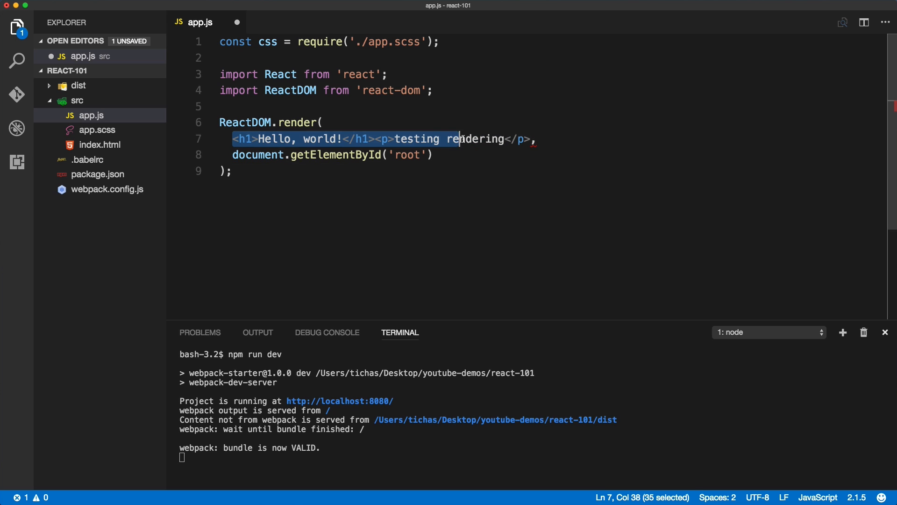
{"action": "left_click_drag", "start_coordinate": [460, 139], "coordinate": [532, 138]}
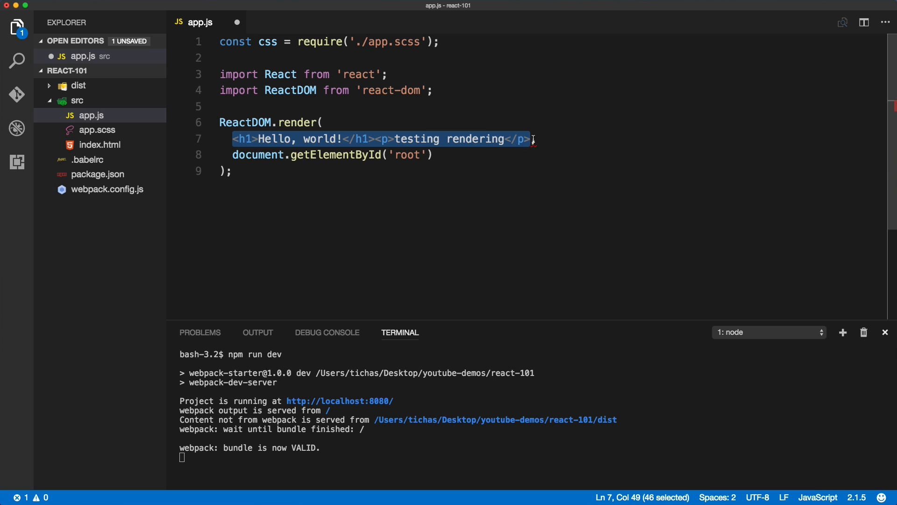
{"action": "key", "text": "alt+w"}
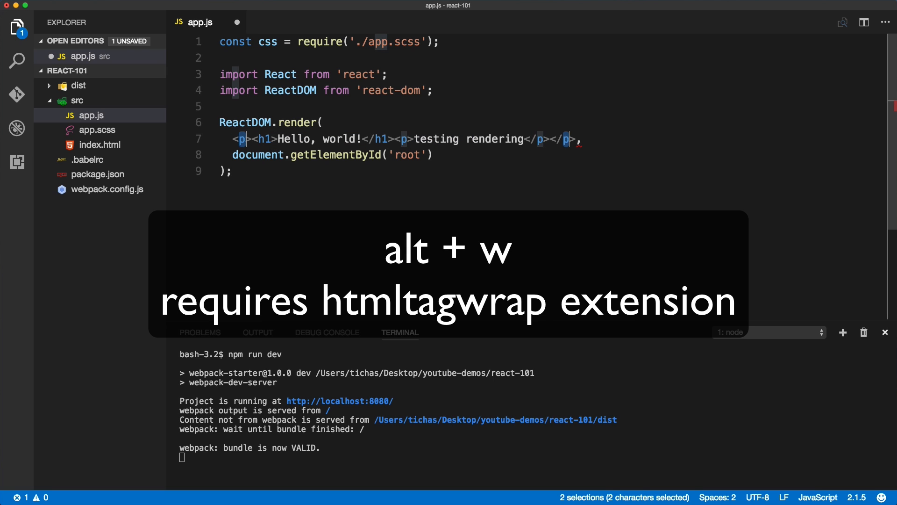
{"action": "type", "text": "div"}
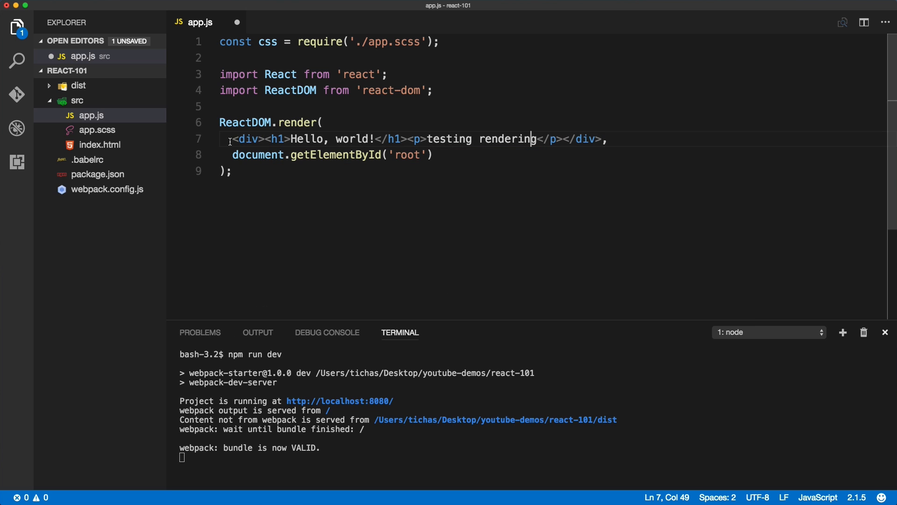
{"action": "left_click", "coordinate": [297, 139]}
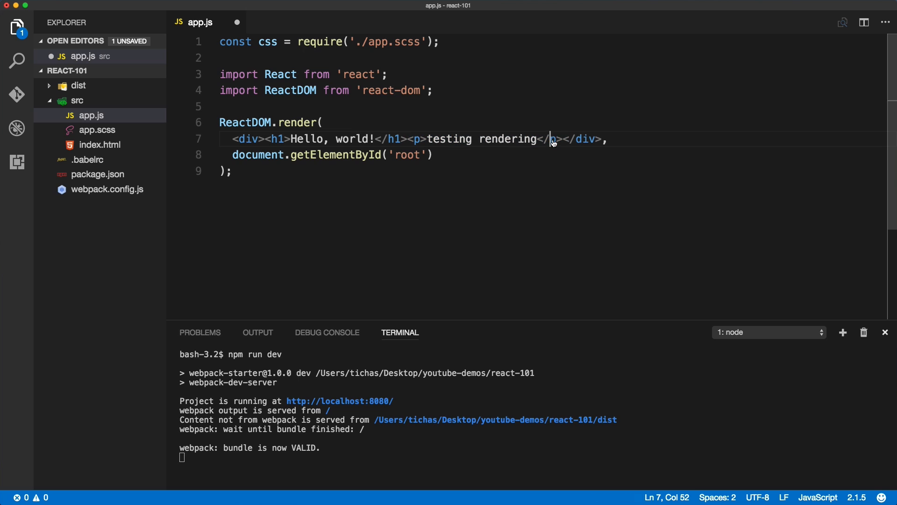
{"action": "key", "text": "cmd+s"}
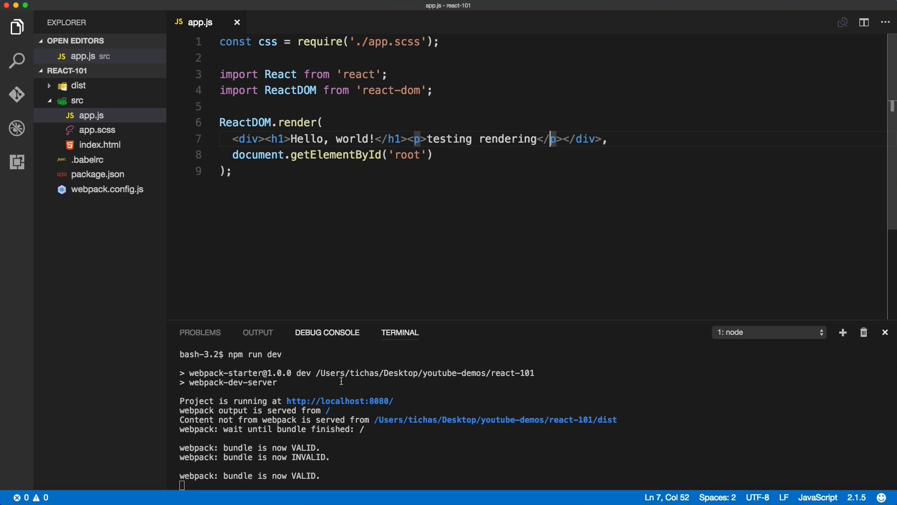
{"action": "mouse_move", "coordinate": [321, 445]}
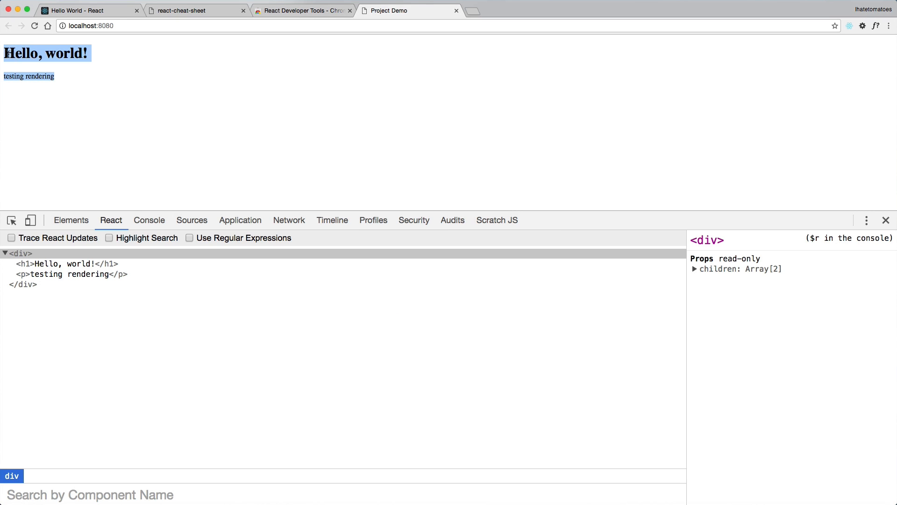
{"action": "mouse_move", "coordinate": [22, 253]}
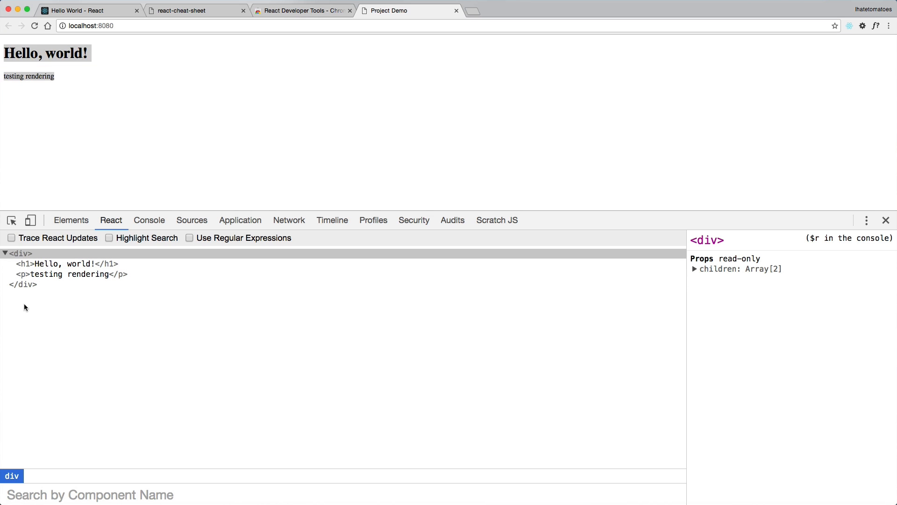
{"action": "mouse_move", "coordinate": [24, 263]}
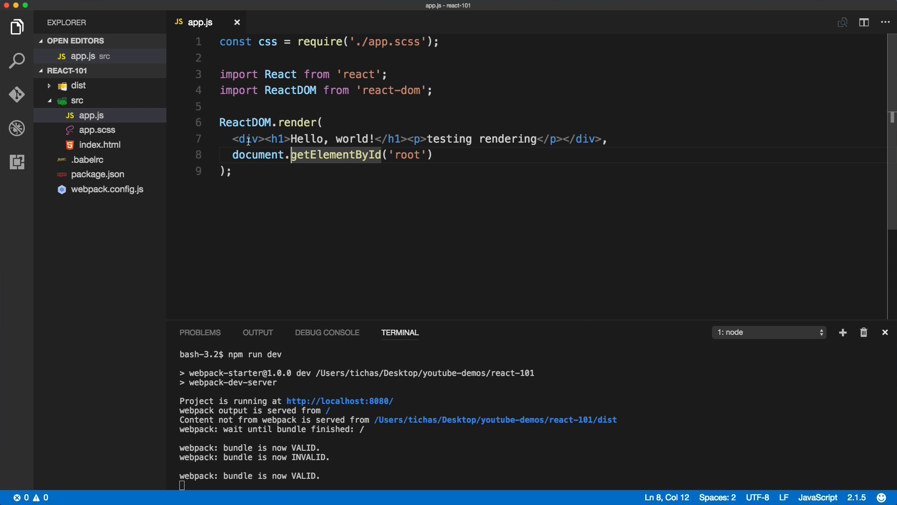
Replace the div markup on line 7 with <App /> and move to the blank line above render
{"action": "left_click_drag", "start_coordinate": [233, 138], "coordinate": [597, 138]}
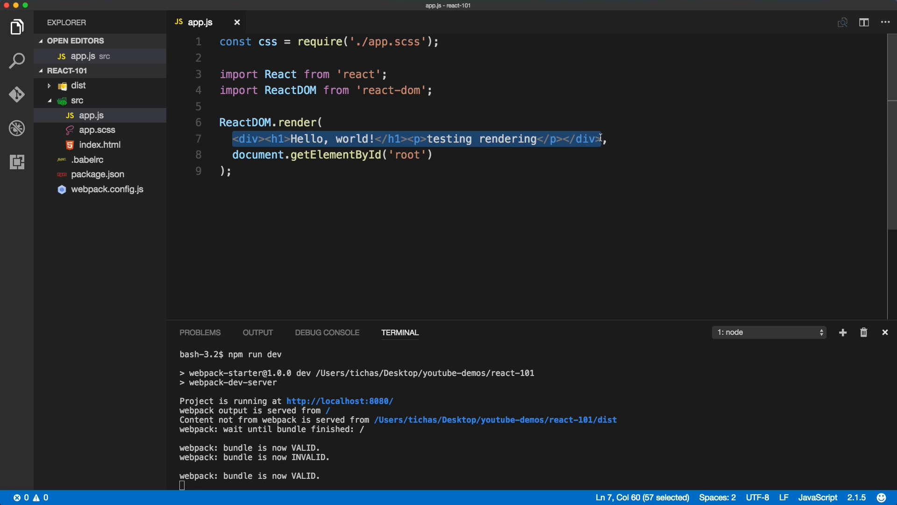
{"action": "mouse_move", "coordinate": [284, 223]}
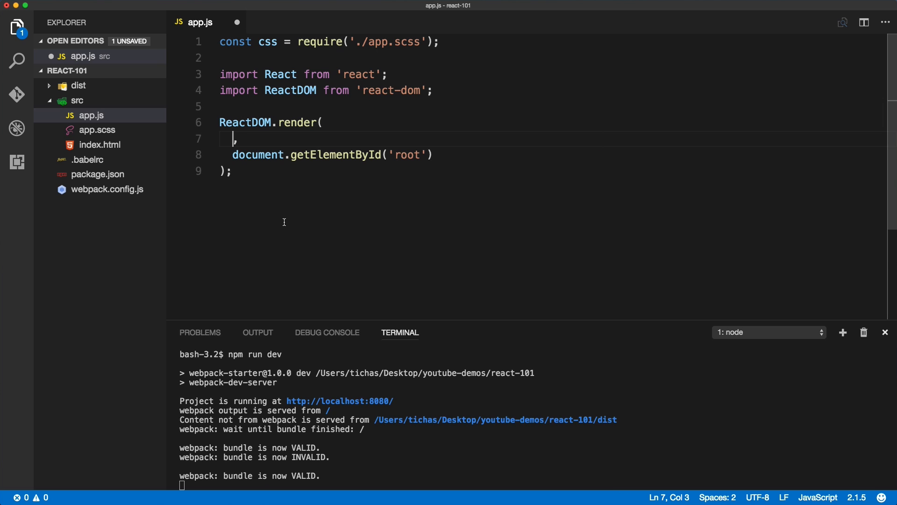
{"action": "type", "text": "<App"}
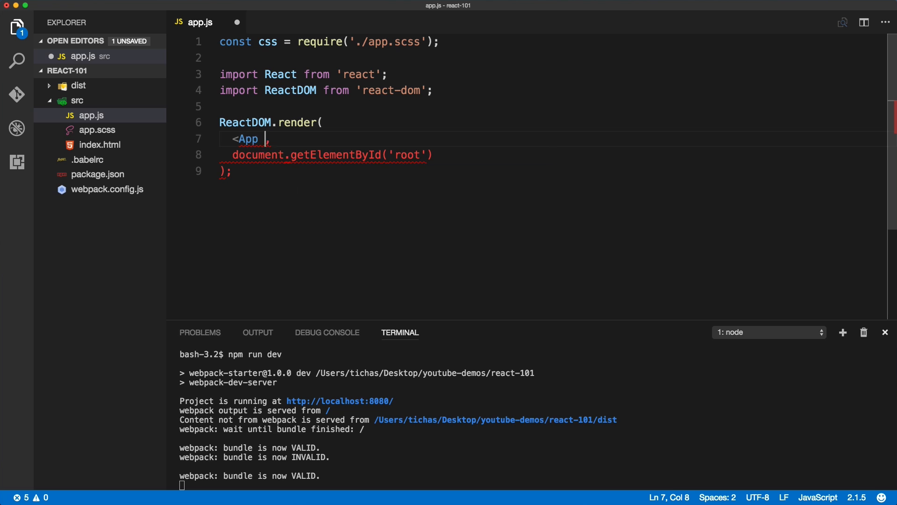
{"action": "type", "text": "/>,"}
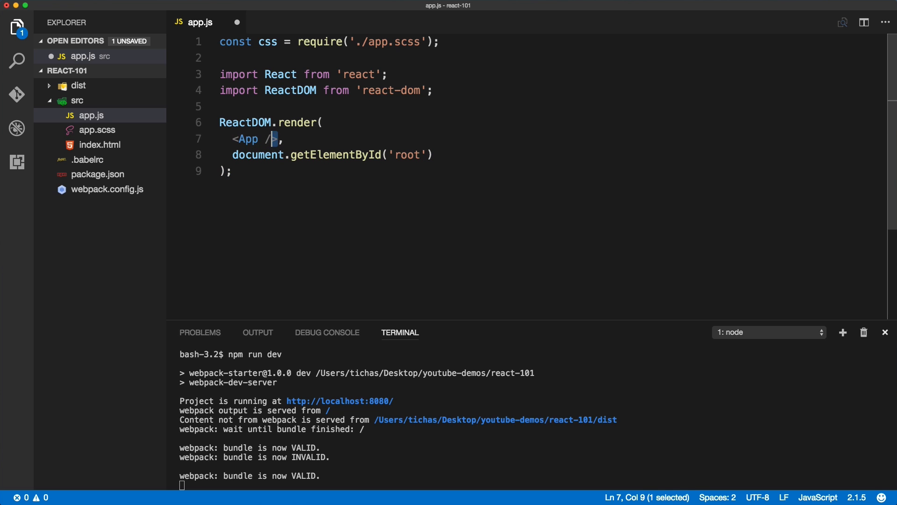
{"action": "left_click_drag", "start_coordinate": [274, 138], "coordinate": [232, 138]}
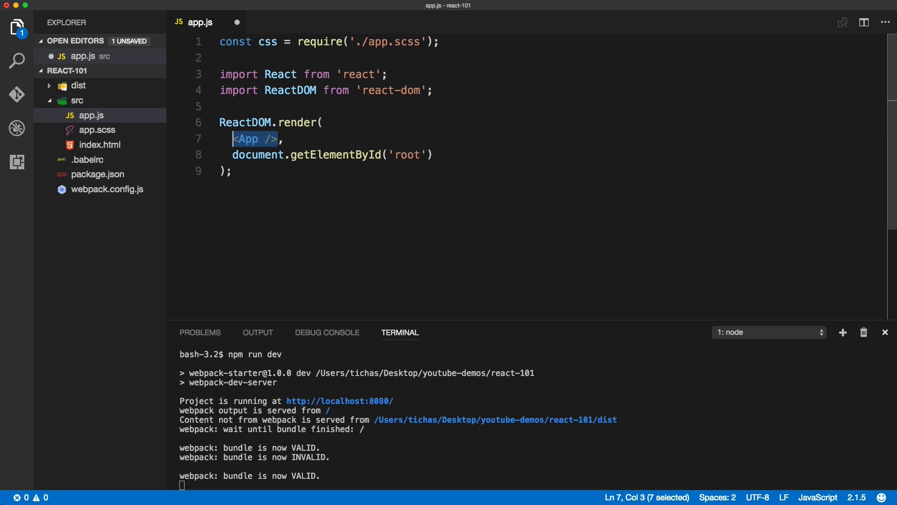
{"action": "left_click", "coordinate": [275, 139]}
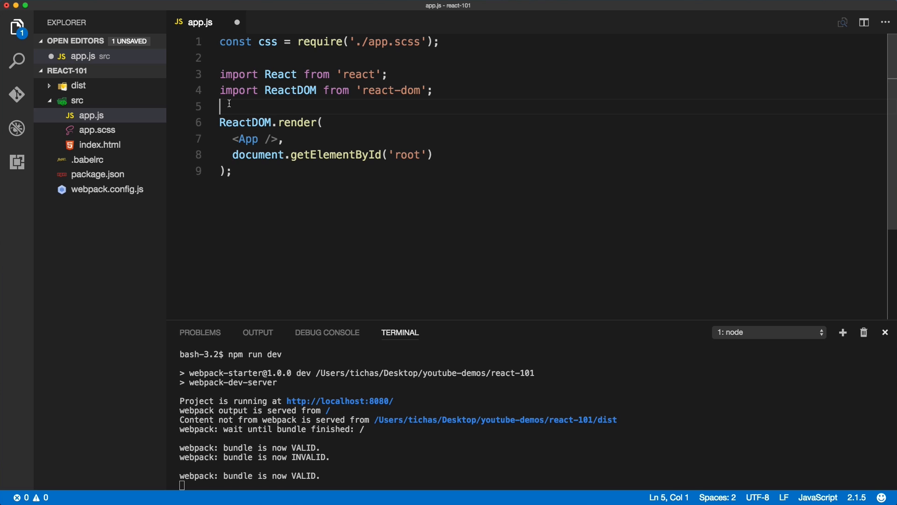
Begin the component as const App = () => { above ReactDOM.render
{"action": "key", "text": "enter"}
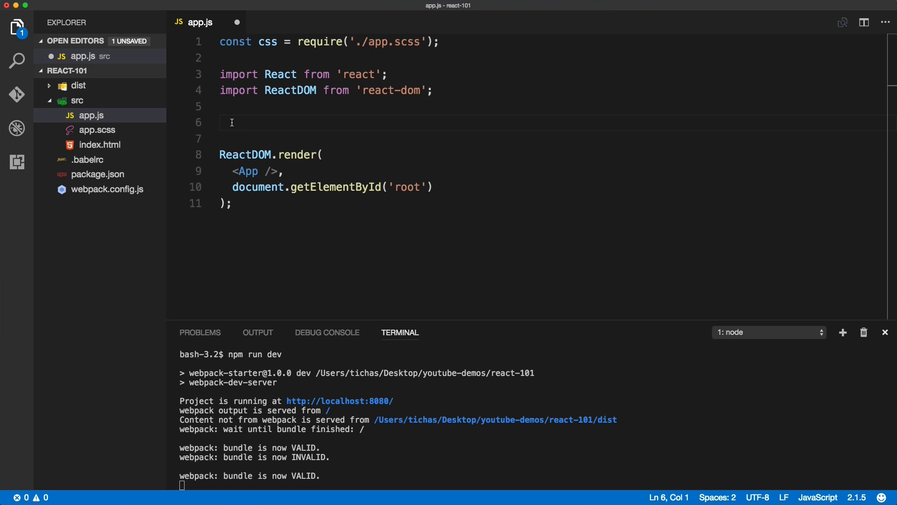
{"action": "type", "text": "const"}
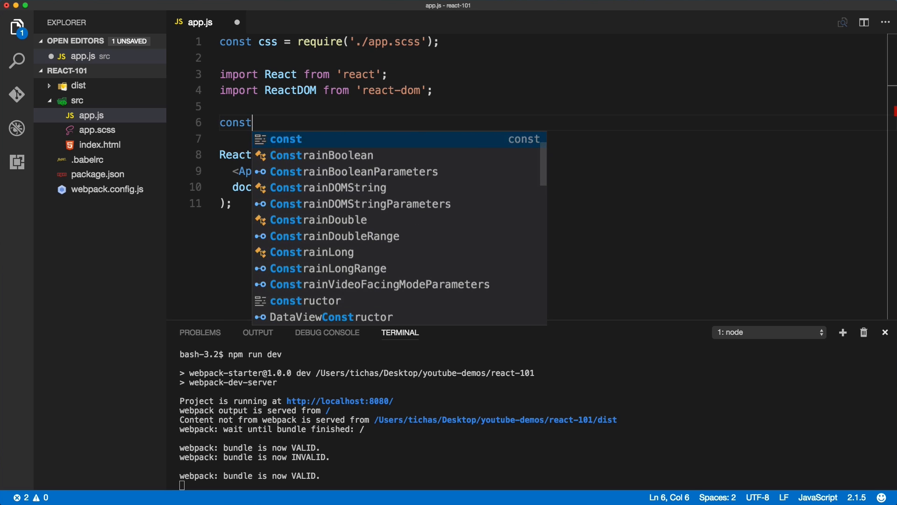
{"action": "type", "text": "App ="}
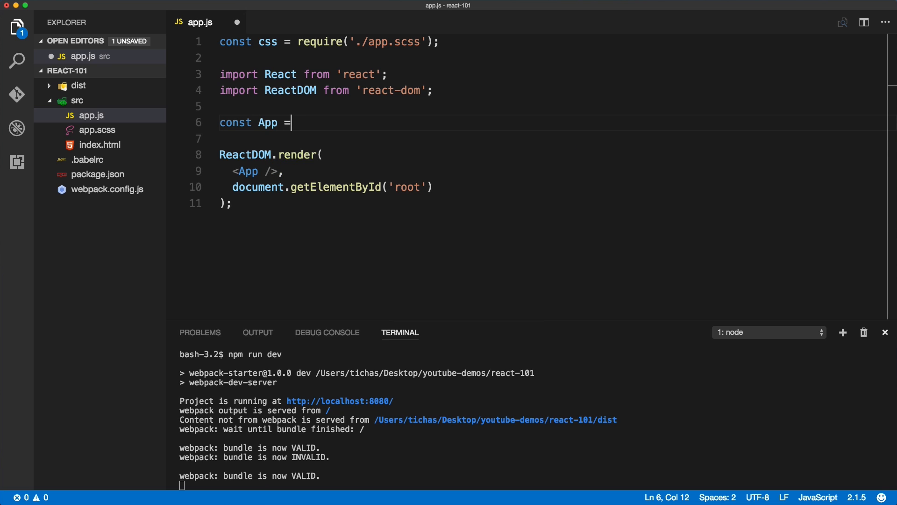
{"action": "type", "text": "()"}
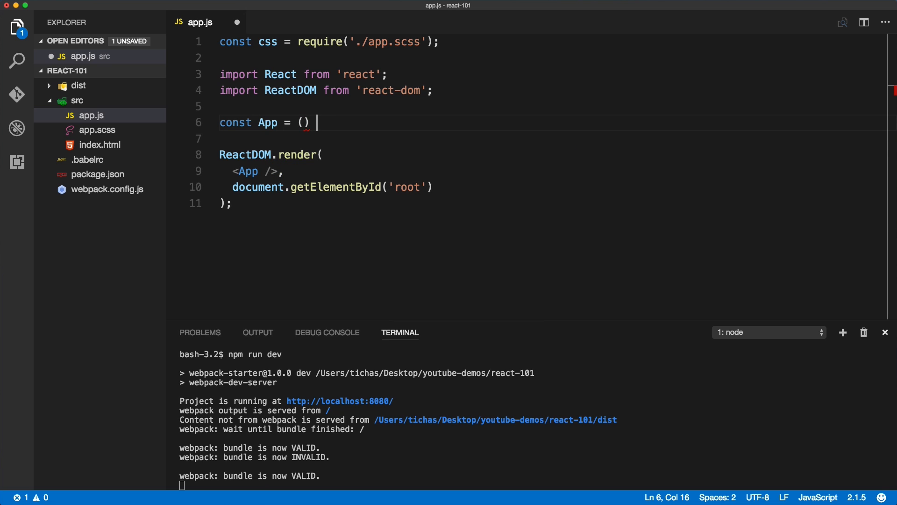
{"action": "type", "text": "=>"}
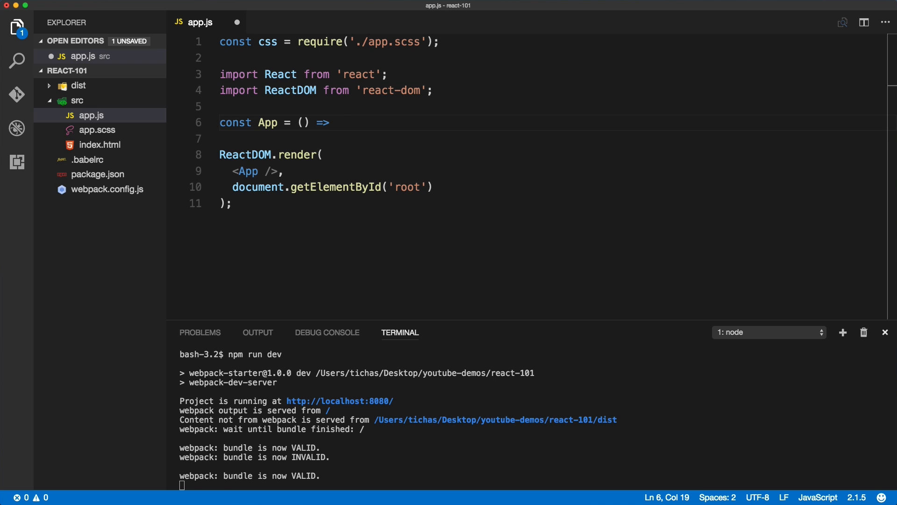
{"action": "type", "text": "{"}
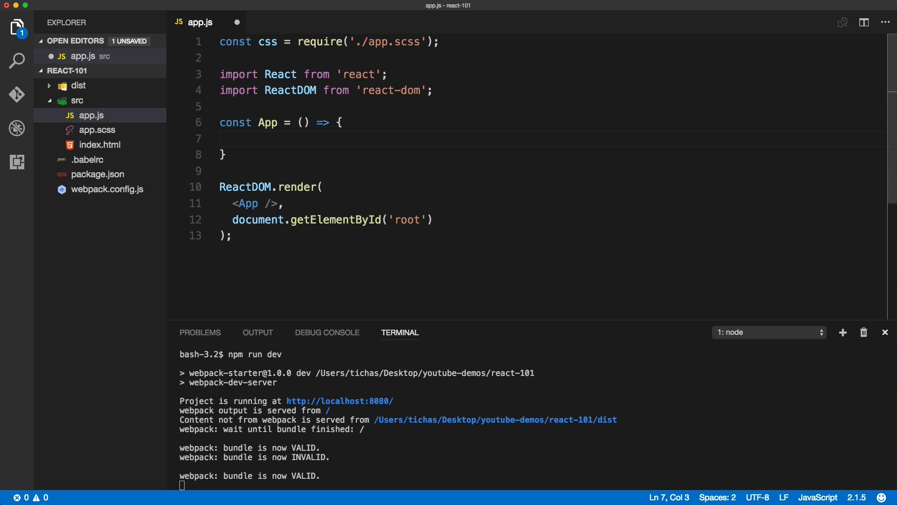
Return <h1>Hello world!</h1> from App and save app.js
{"action": "type", "text": "return"}
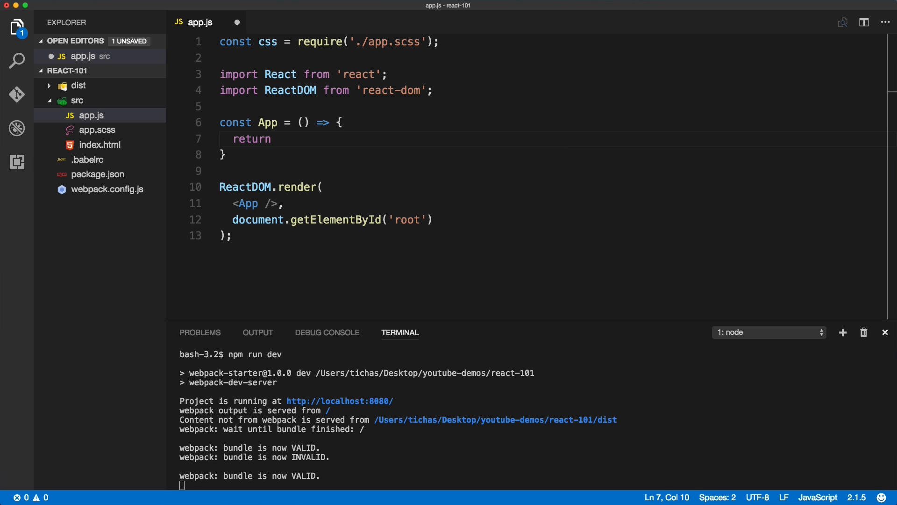
{"action": "type", "text": "<h1></h1>"}
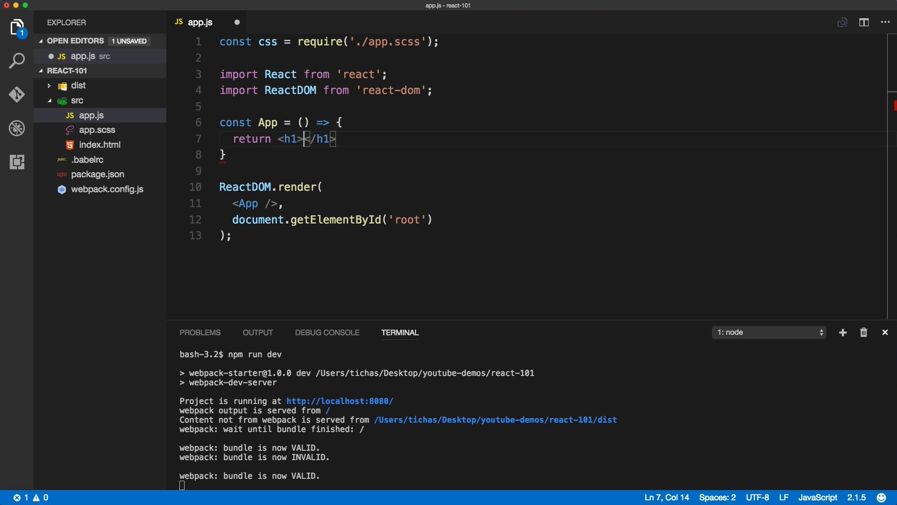
{"action": "type", "text": "Hello world!"}
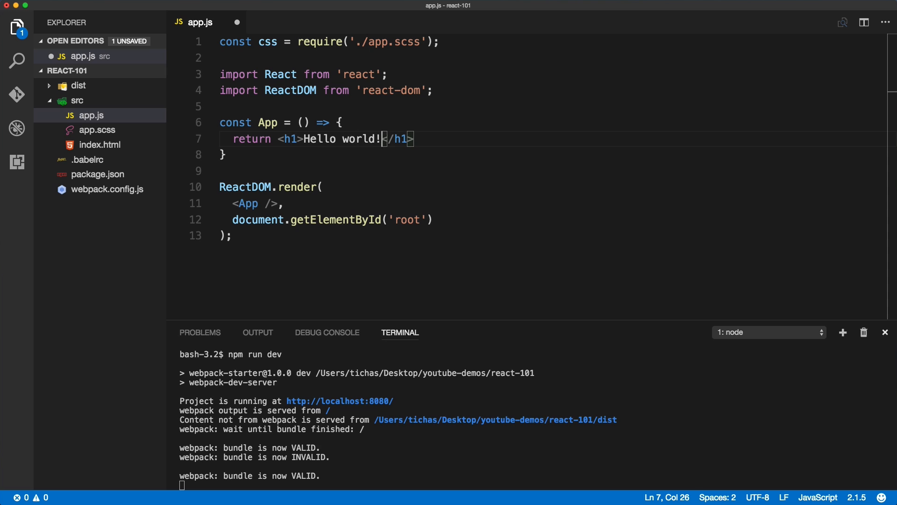
{"action": "key", "text": "cmd+s"}
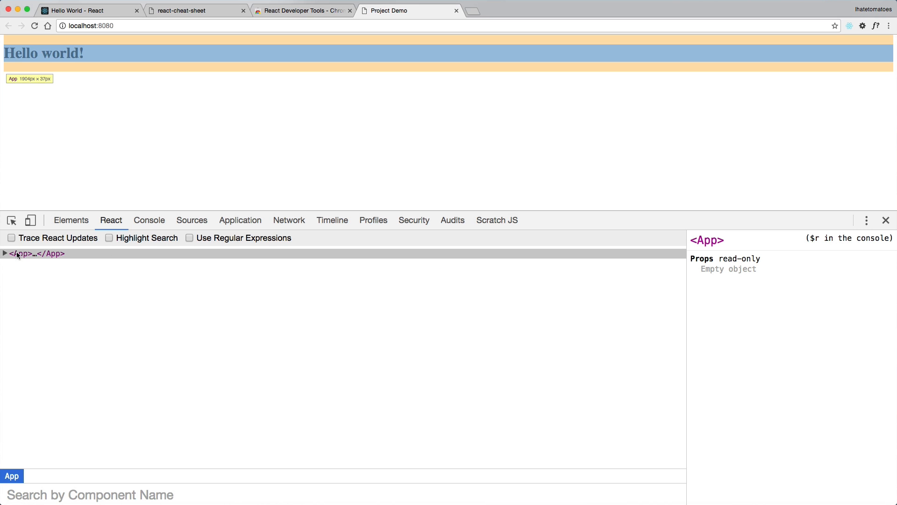
Expand <App> in the React panel to reveal its Hello world! h1 child
{"action": "left_click", "coordinate": [5, 254]}
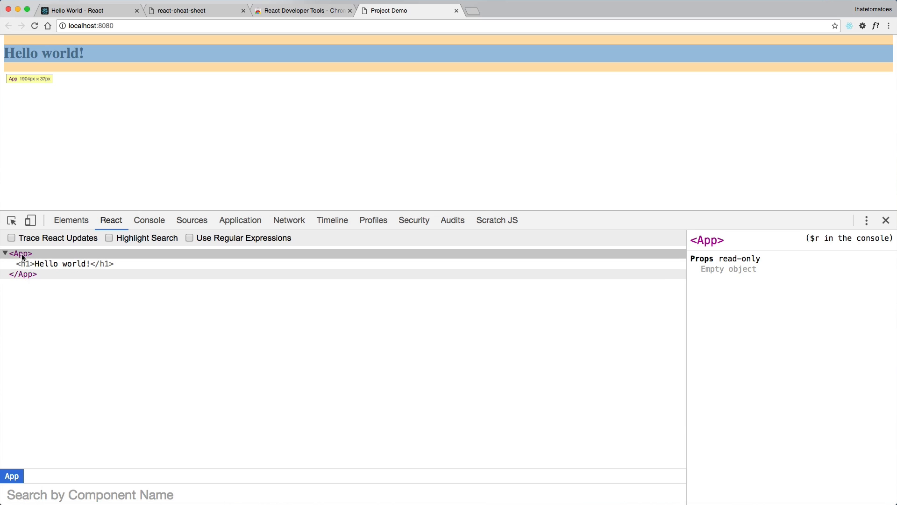
{"action": "mouse_move", "coordinate": [23, 264]}
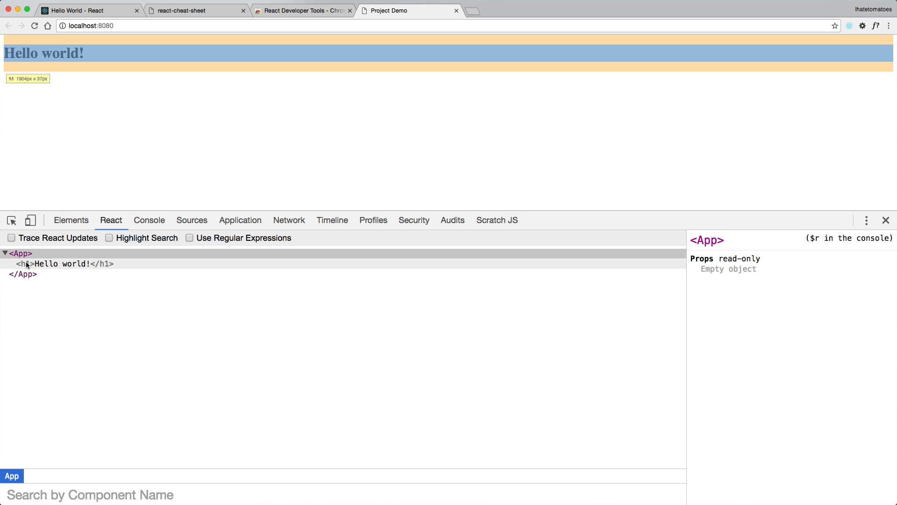
{"action": "mouse_move", "coordinate": [105, 269]}
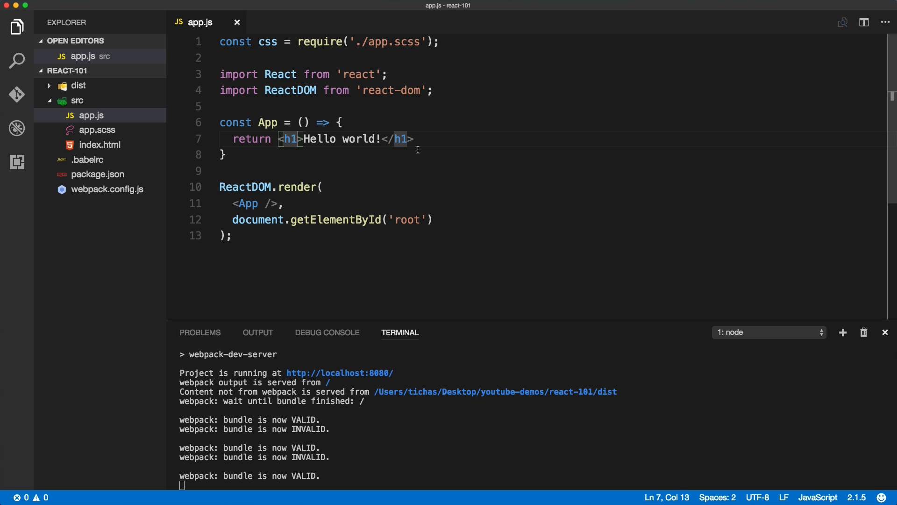
Add class="title" to the h1, save, and switch to the browser
{"action": "type", "text": "class="}
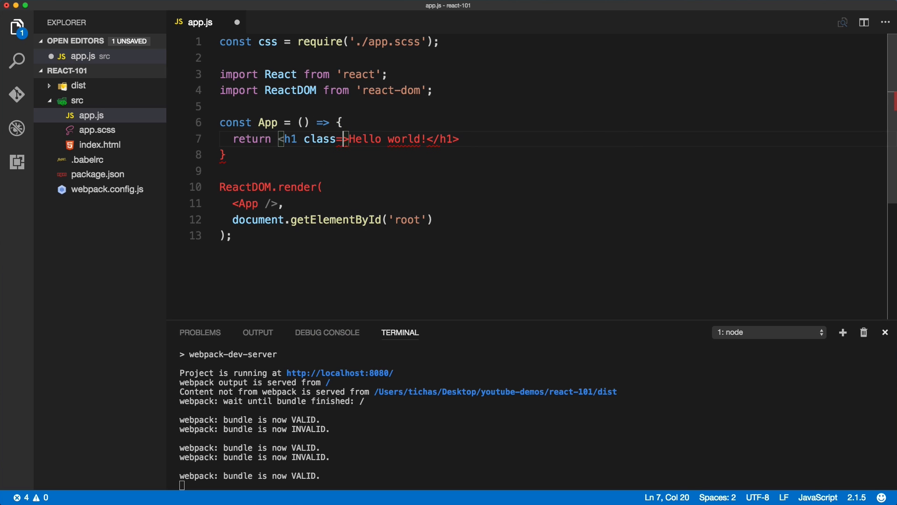
{"action": "type", "text": "\""}
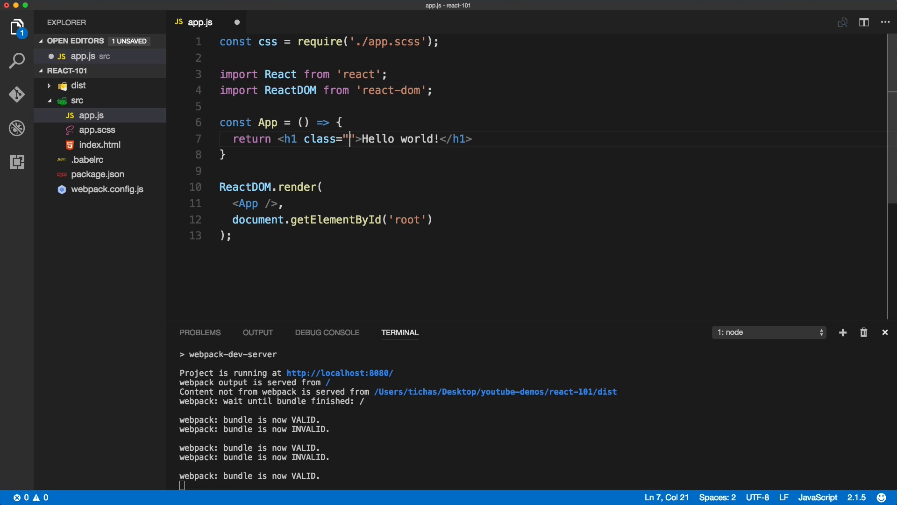
{"action": "type", "text": "title"}
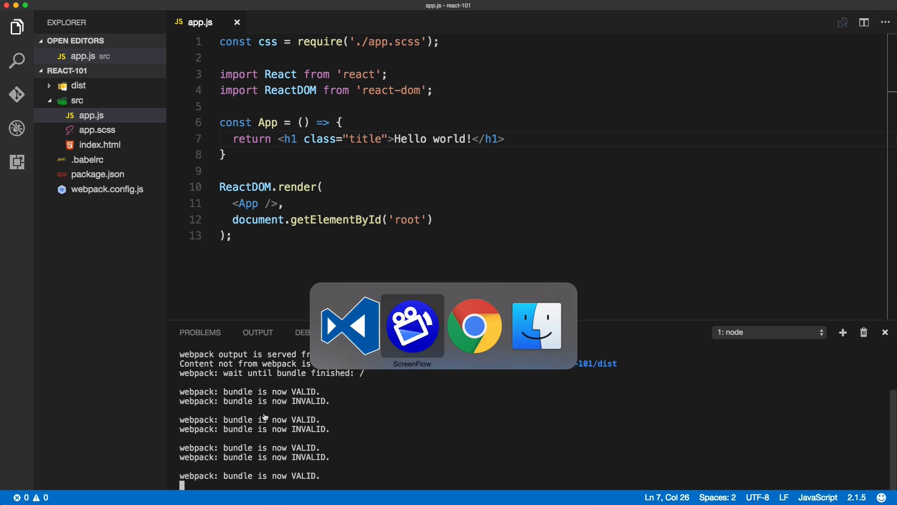
{"action": "left_click", "coordinate": [475, 325]}
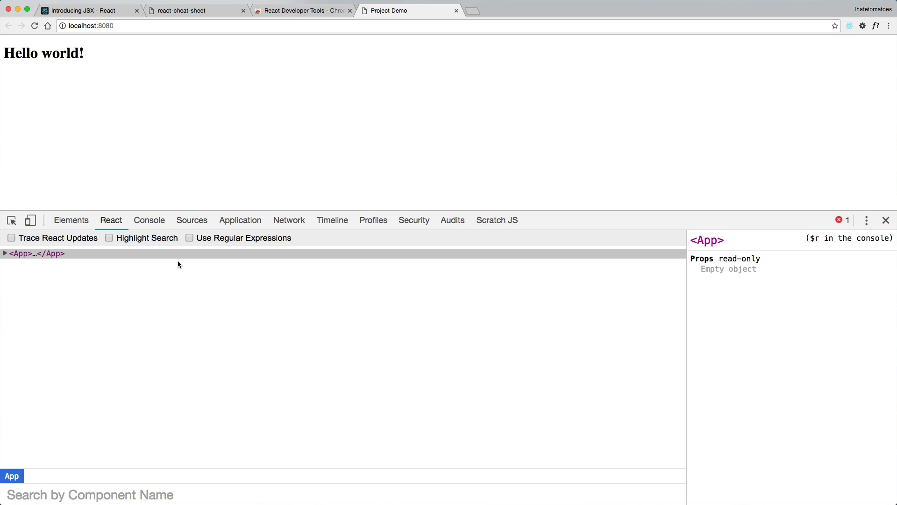
Examine the unknown DOM property class warning in the Console, then bring up the Introducing JSX docs
{"action": "left_click", "coordinate": [149, 220]}
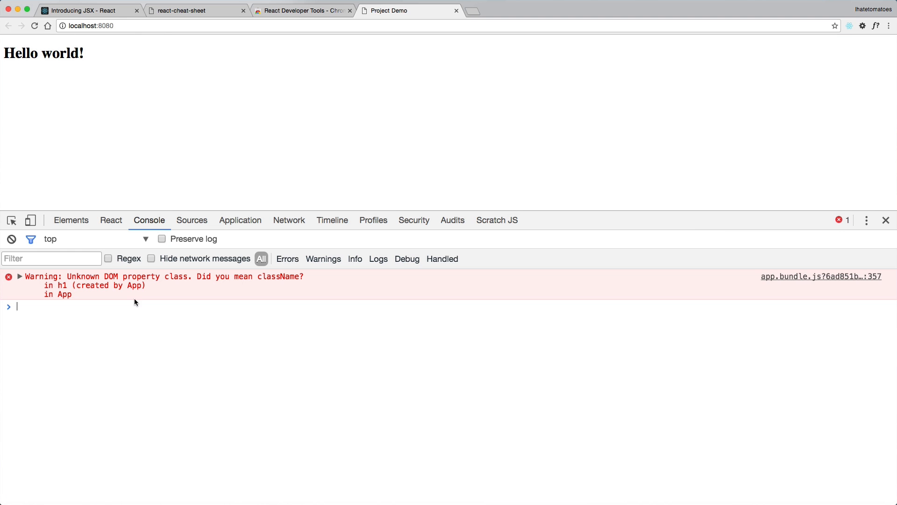
{"action": "left_click", "coordinate": [20, 277]}
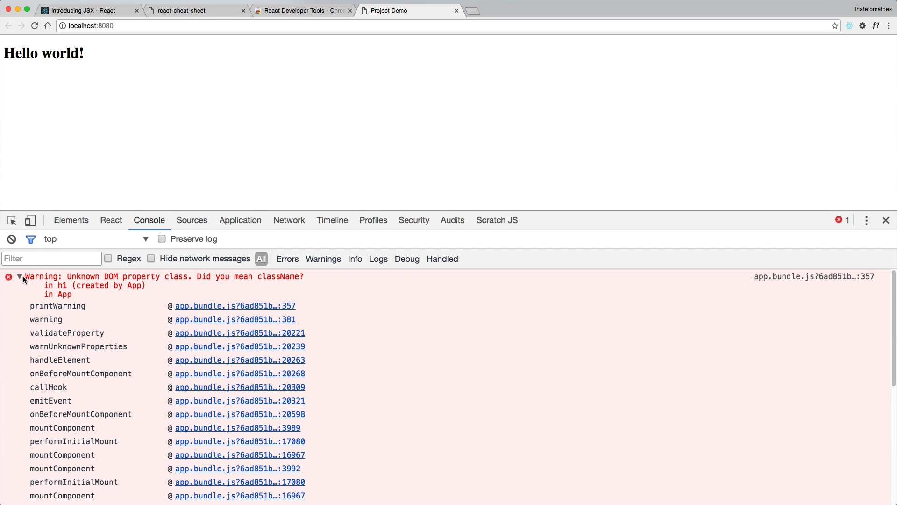
{"action": "left_click", "coordinate": [20, 277]}
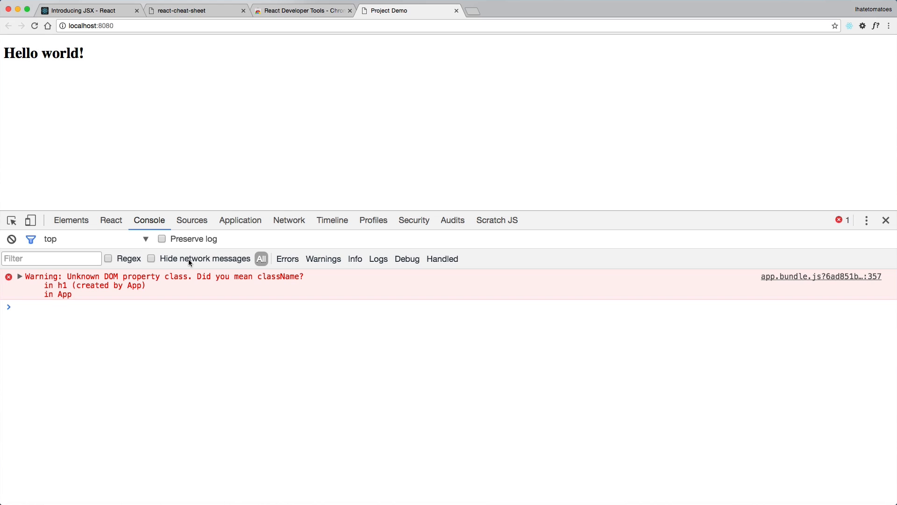
{"action": "left_click", "coordinate": [17, 307]}
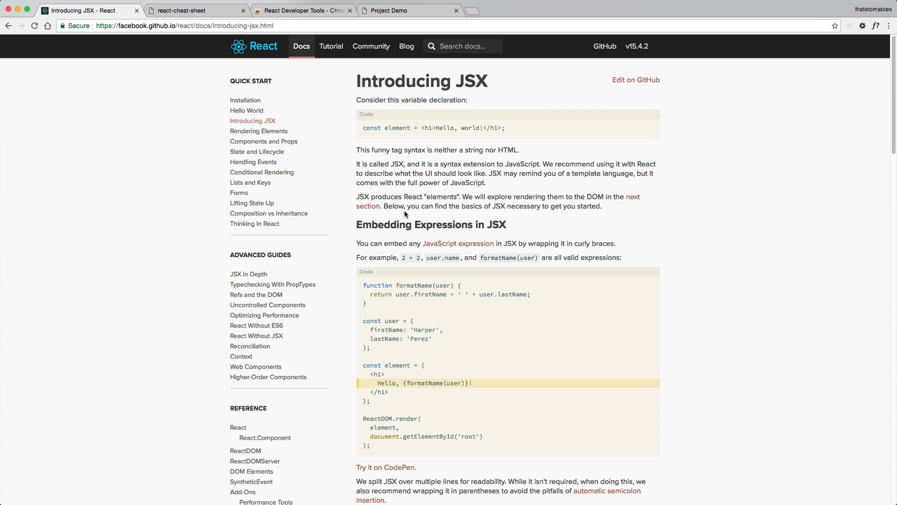
Scroll to the caveat that class becomes className and highlight the word camelCase
{"action": "scroll", "scroll_direction": "down", "scroll_amount": 3}
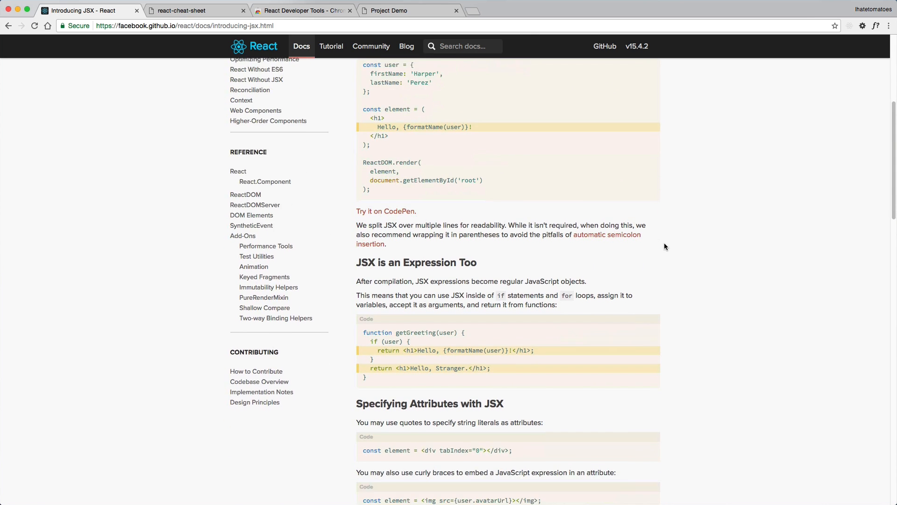
{"action": "scroll", "scroll_direction": "down", "scroll_amount": 3}
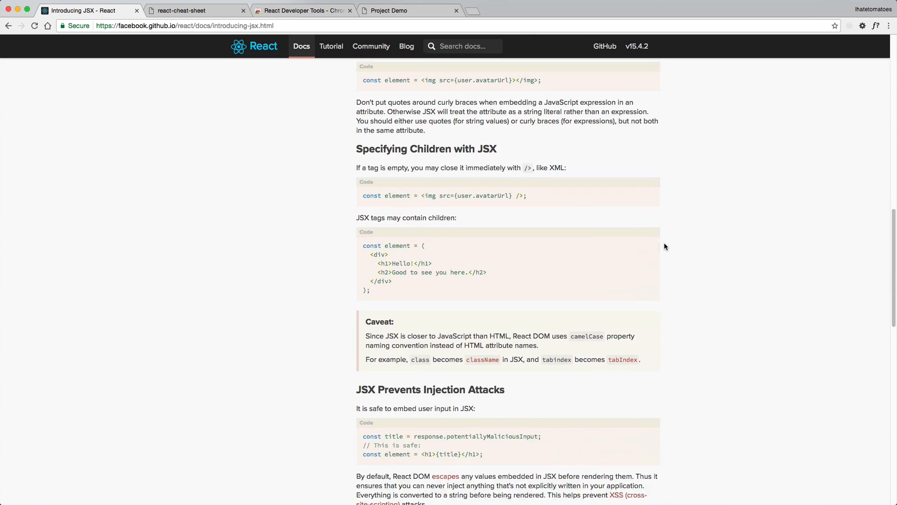
{"action": "scroll", "scroll_direction": "down", "scroll_amount": 3}
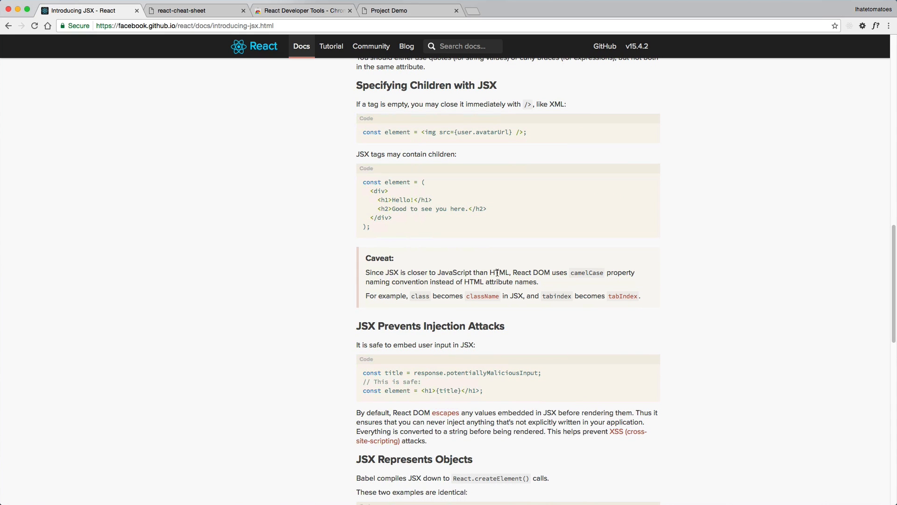
{"action": "mouse_move", "coordinate": [578, 272]}
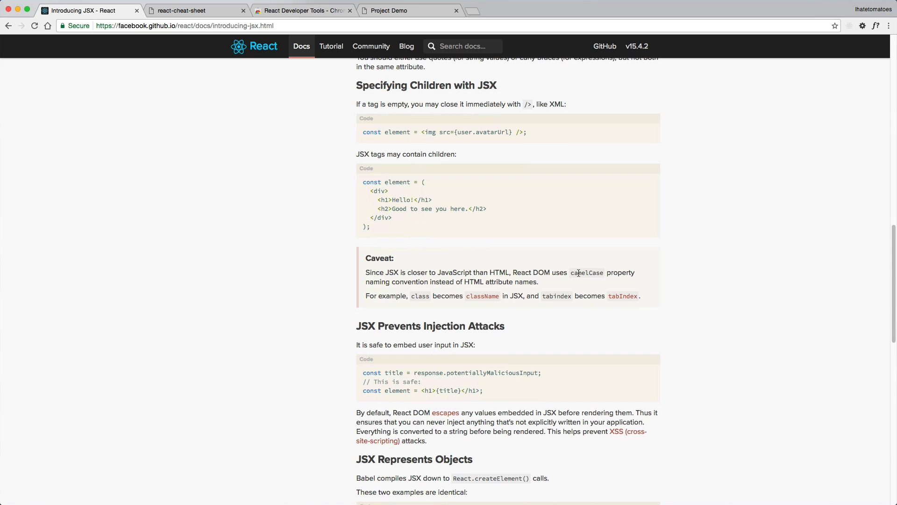
{"action": "double_click", "coordinate": [586, 272]}
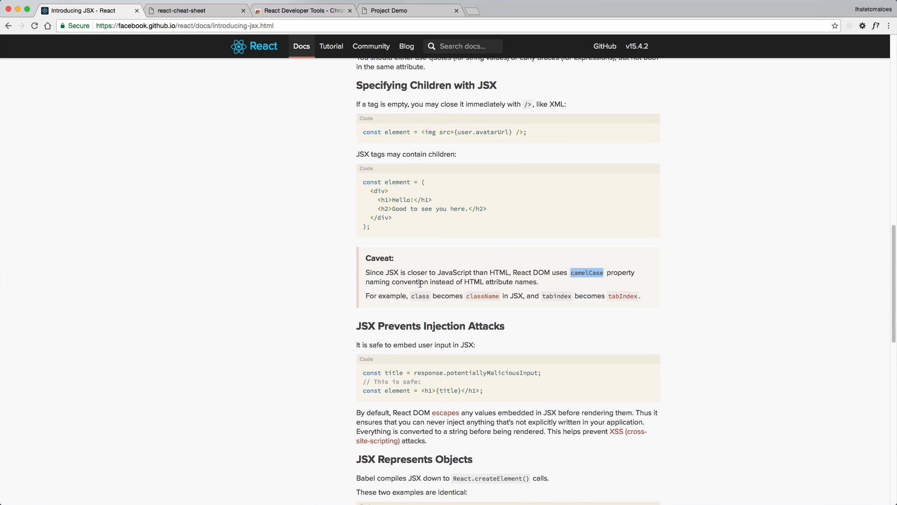
{"action": "mouse_move", "coordinate": [524, 282]}
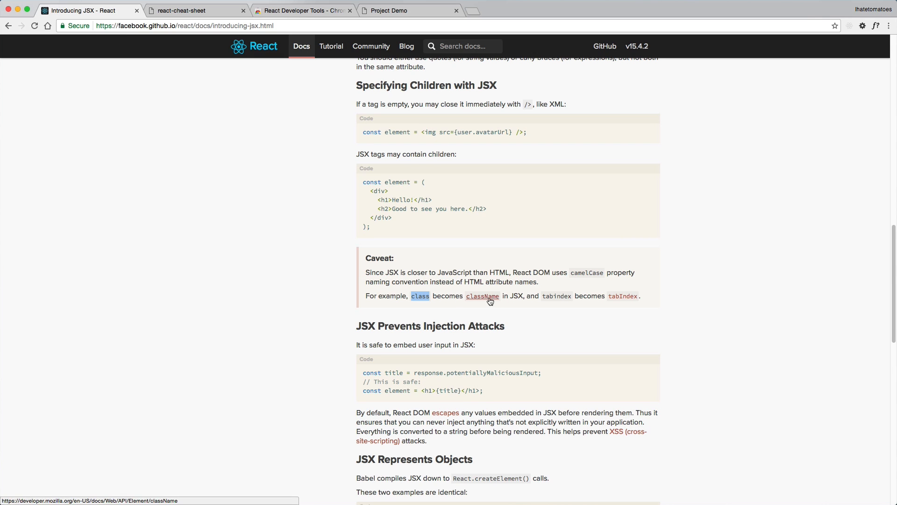
{"action": "mouse_move", "coordinate": [622, 296]}
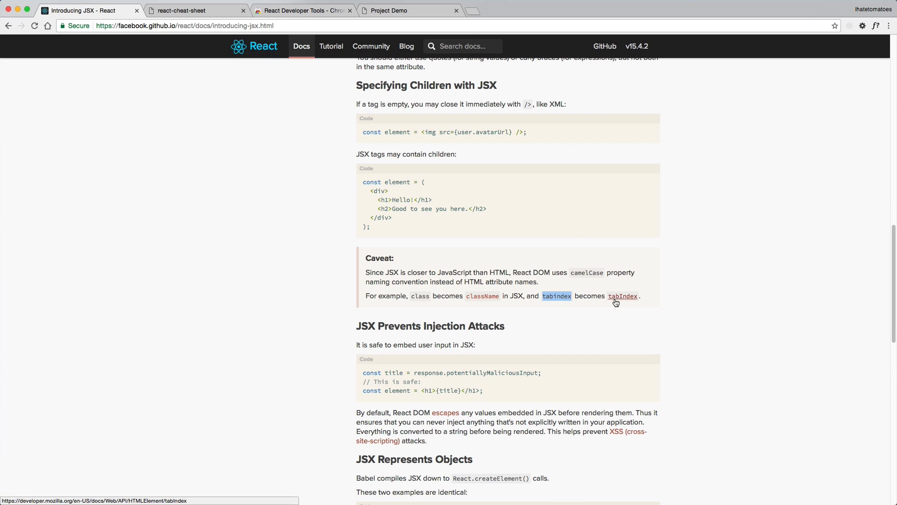
{"action": "mouse_move", "coordinate": [623, 306]}
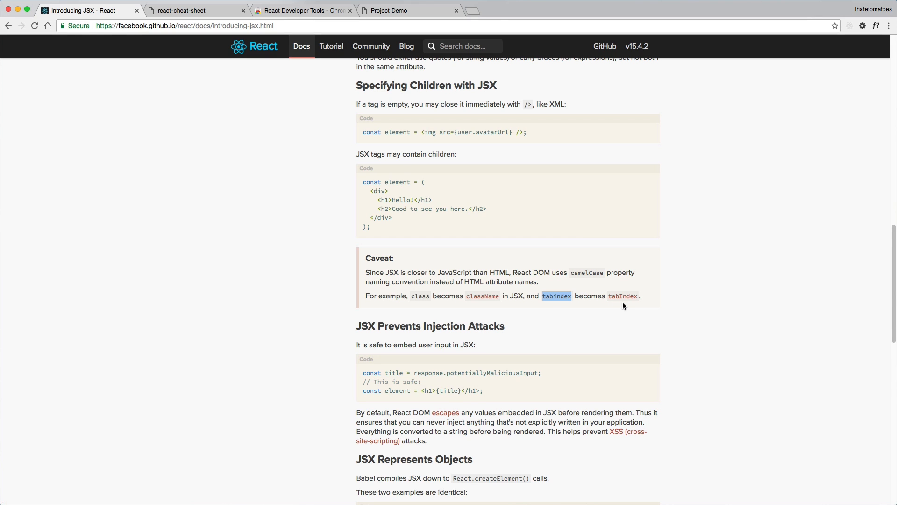
{"action": "mouse_move", "coordinate": [654, 296]}
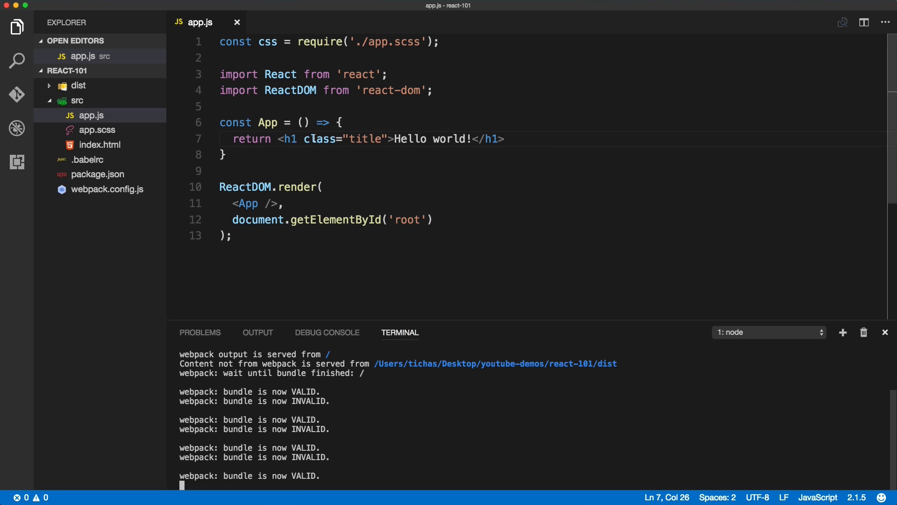
Check the Project Demo page and its React component inspector in Chrome before renaming class to className
{"action": "left_click", "coordinate": [336, 138]}
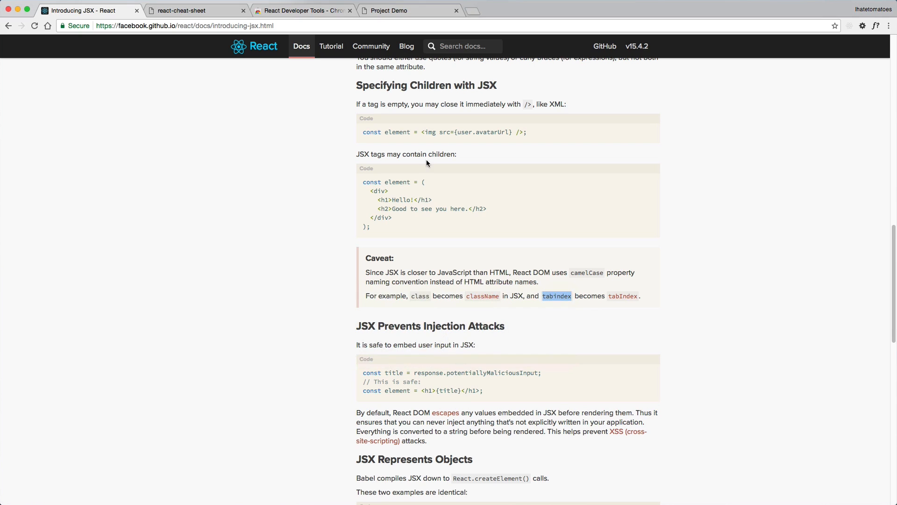
{"action": "left_click", "coordinate": [391, 11]}
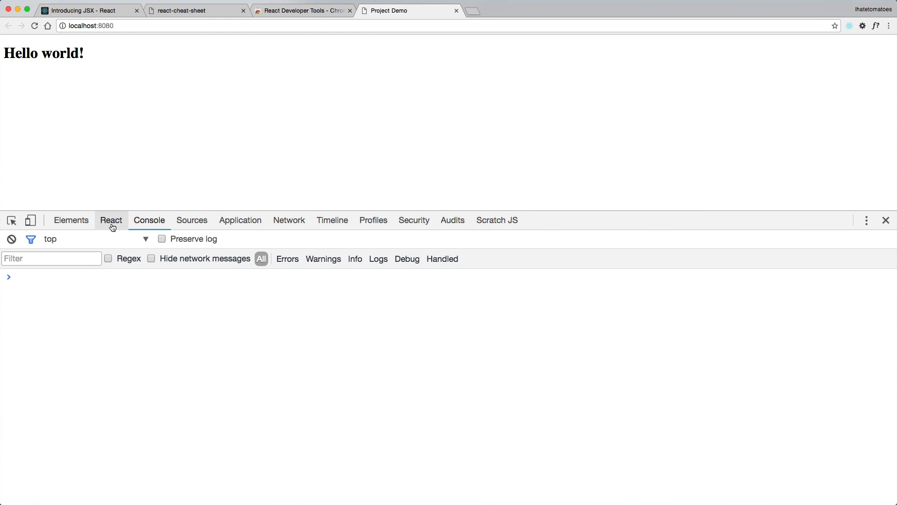
{"action": "left_click", "coordinate": [111, 220]}
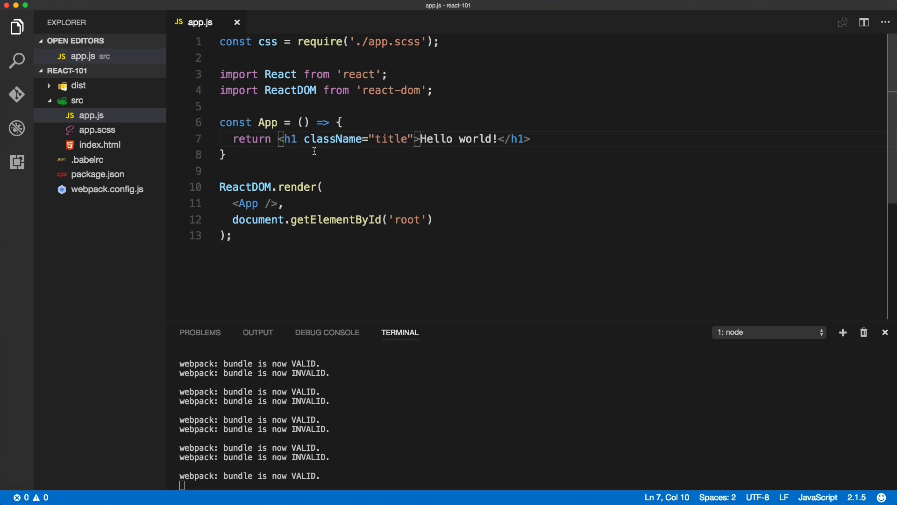
Wrap App's return in parentheses on separate lines with a <div>…</div> around the h1
{"action": "type", "text": "("}
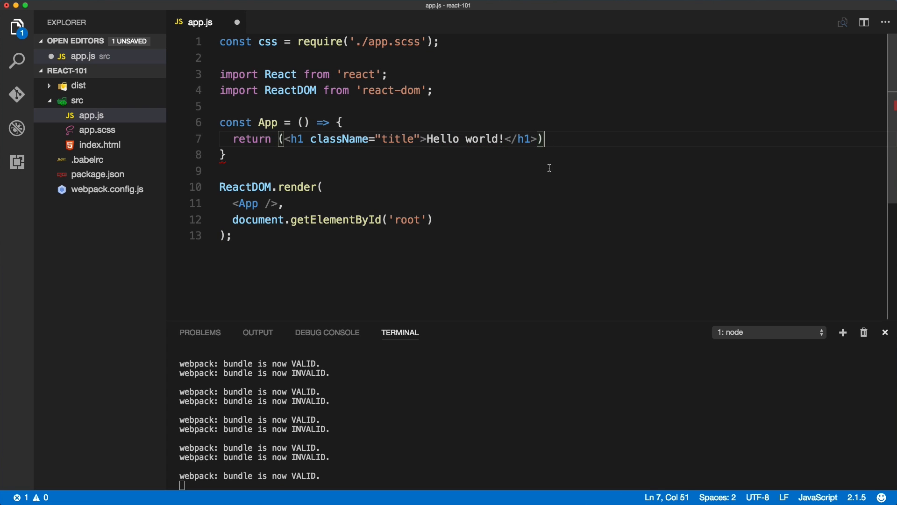
{"action": "key", "text": "Enter"}
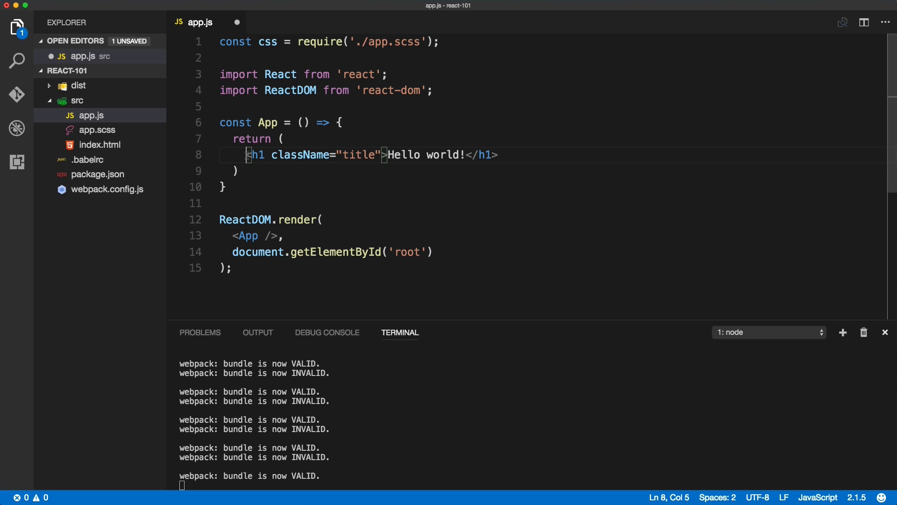
{"action": "key", "text": "Enter"}
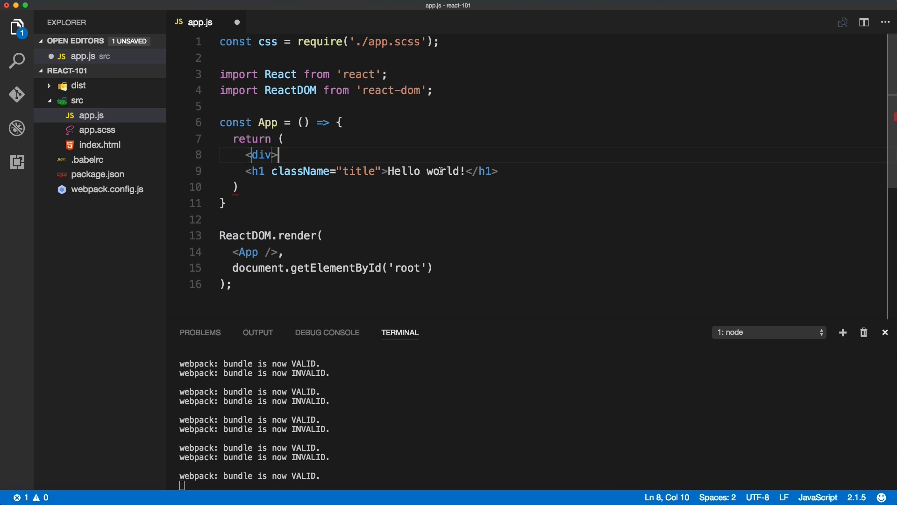
{"action": "type", "text": "</div>"}
{"action": "type", "text": "<p"}
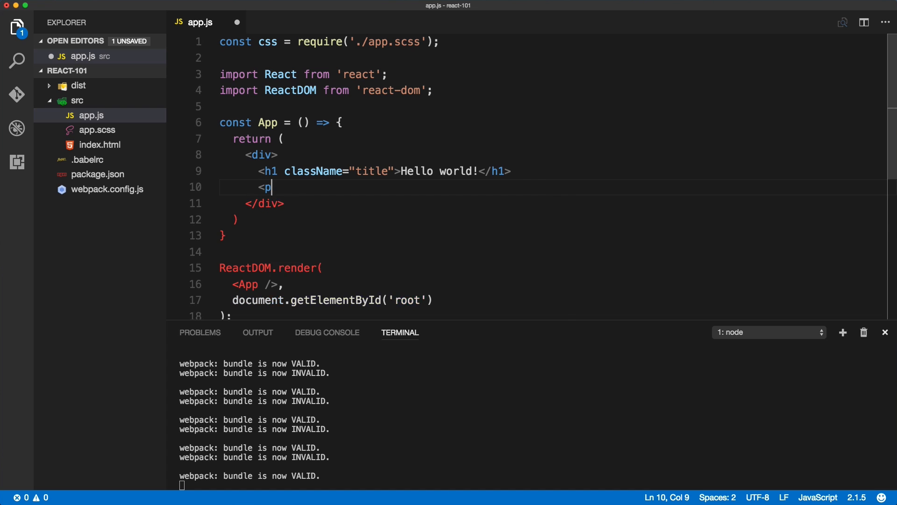
Add a paragraph reading 'Testing rendering with JSX.' inside the div and save app.js
{"action": "type", "text": ">Testing rende</p>"}
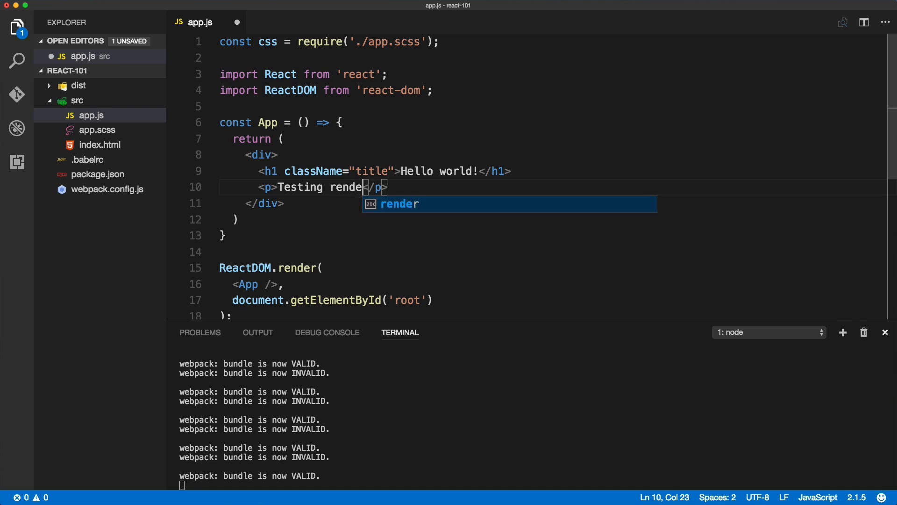
{"action": "type", "text": "ring with JSX"}
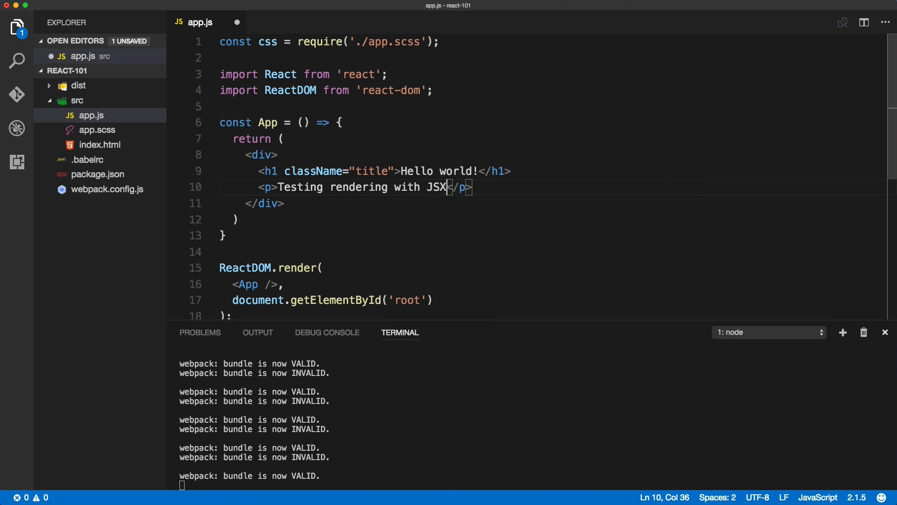
{"action": "type", "text": "."}
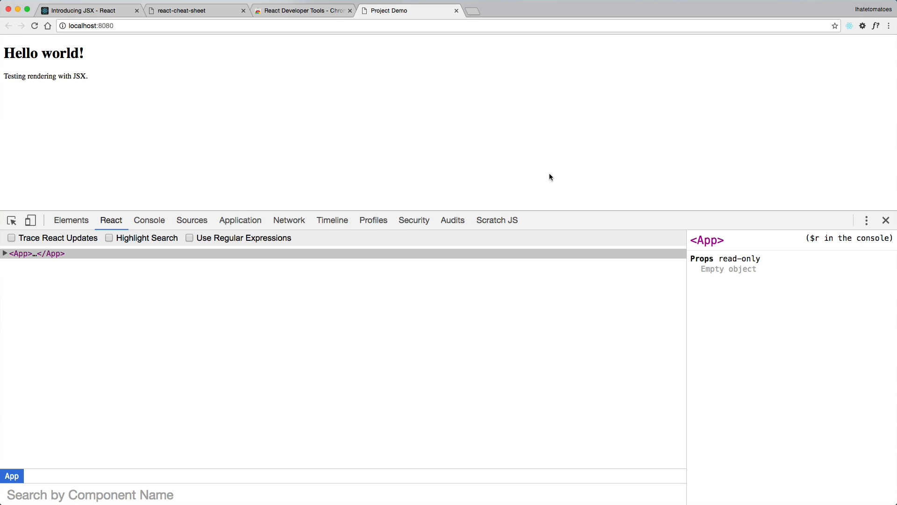
{"action": "left_click", "coordinate": [4, 253]}
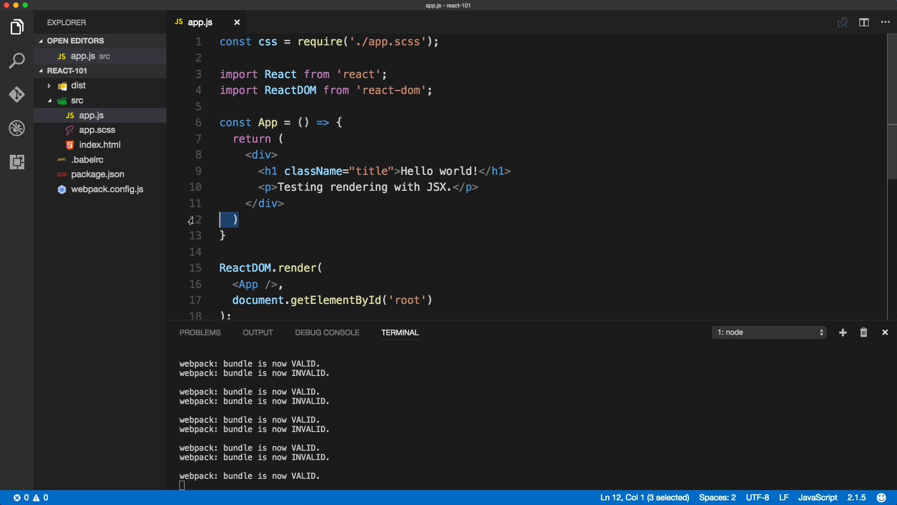
Delete the parenthesis lines so the div sits directly on App's return line
{"action": "key", "text": "Backspace"}
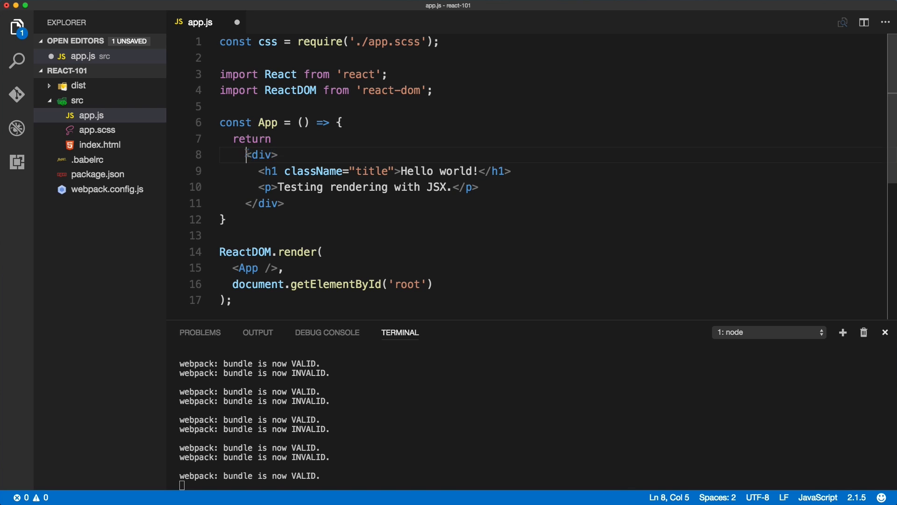
{"action": "key", "text": "Backspace"}
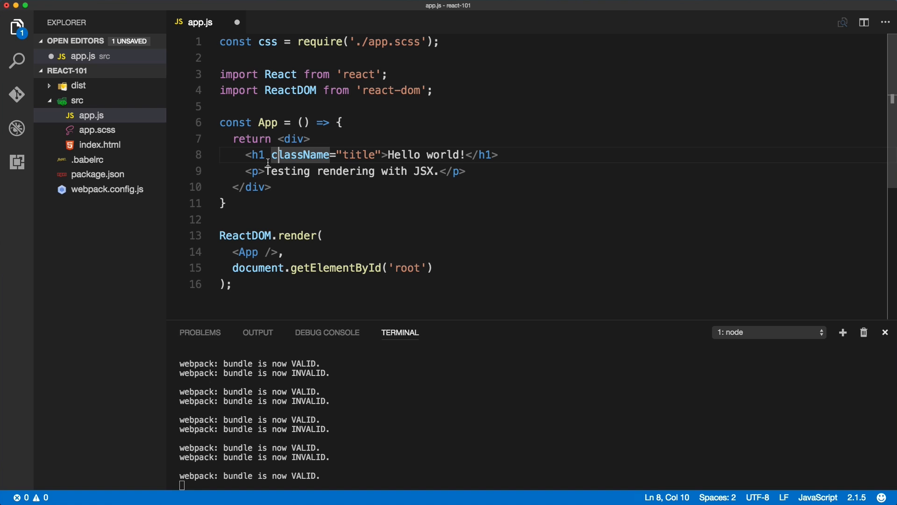
Expand <App> in Chrome's React DevTools to confirm the div, h1 and paragraph children
{"action": "key", "text": "cmd+tab"}
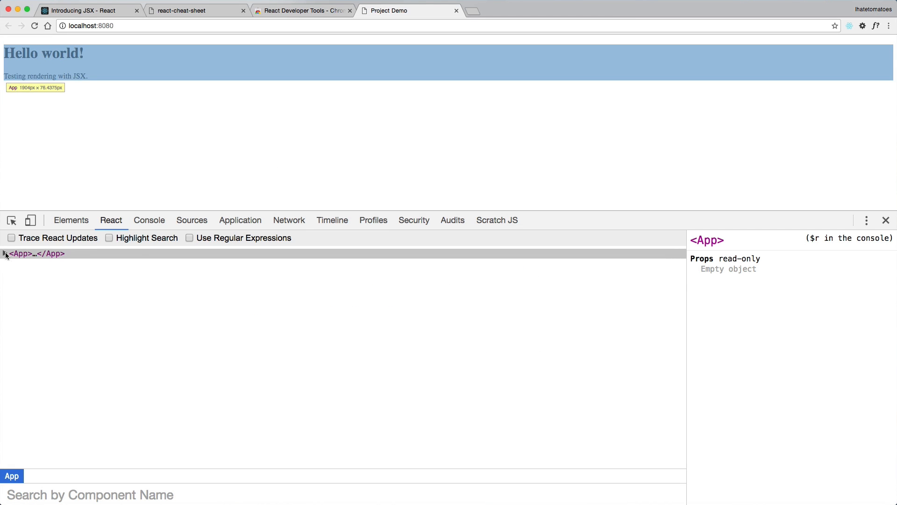
{"action": "left_click", "coordinate": [6, 253]}
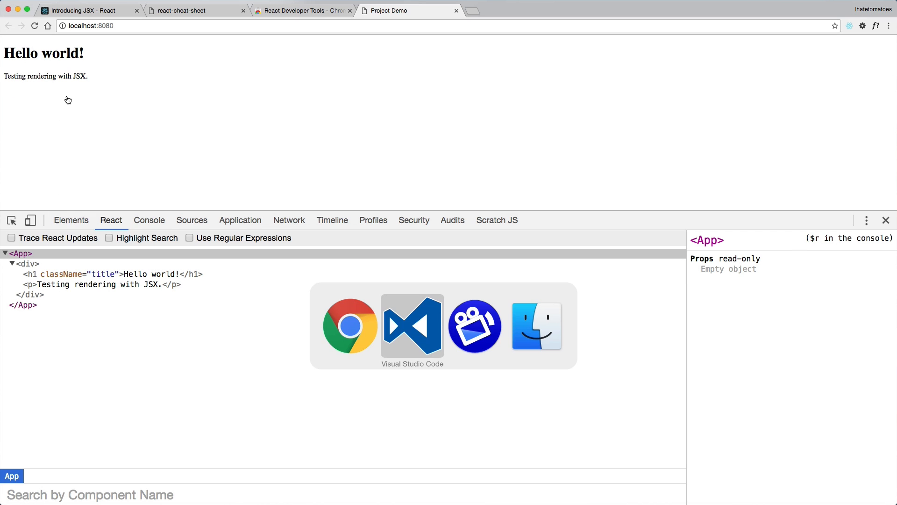
{"action": "left_click", "coordinate": [412, 325]}
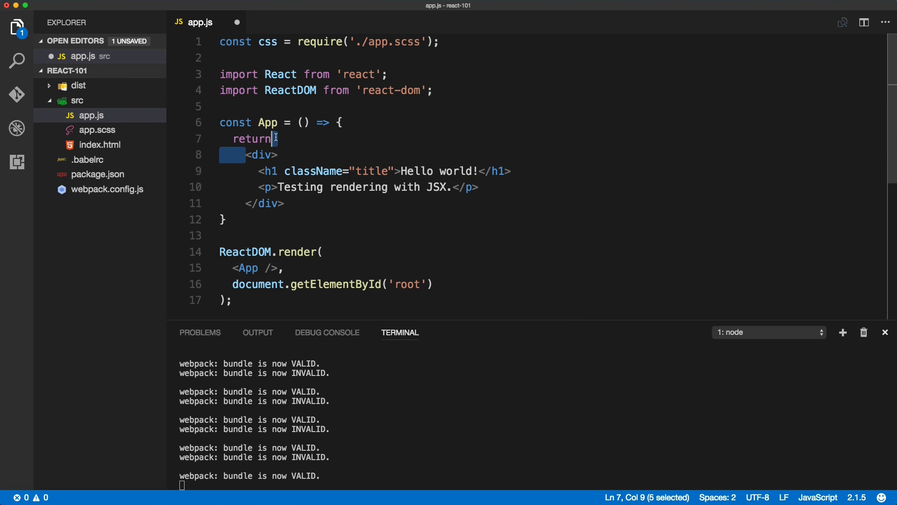
Add ( after return and ) below </div> so parentheses wrap the returned div again
{"action": "type", "text": "("}
{"action": "type", "text": ")"}
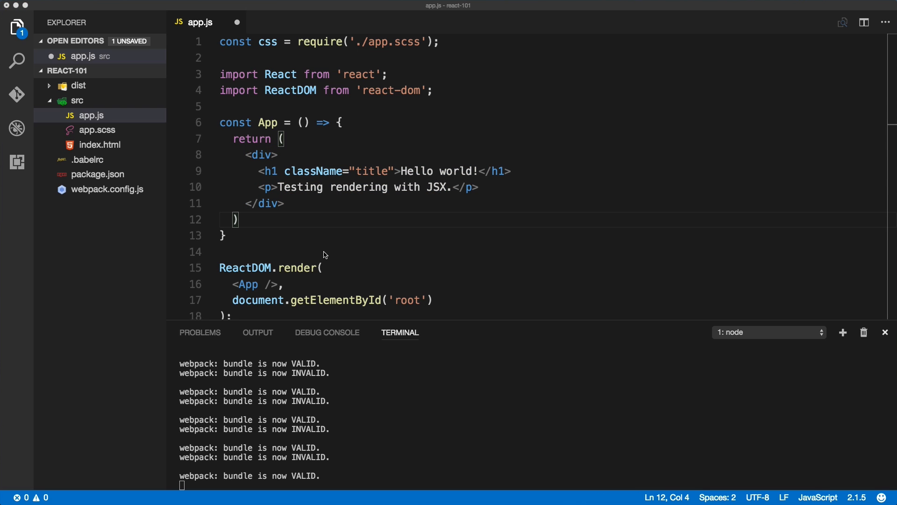
{"action": "scroll", "scroll_direction": "down", "scroll_amount": 3}
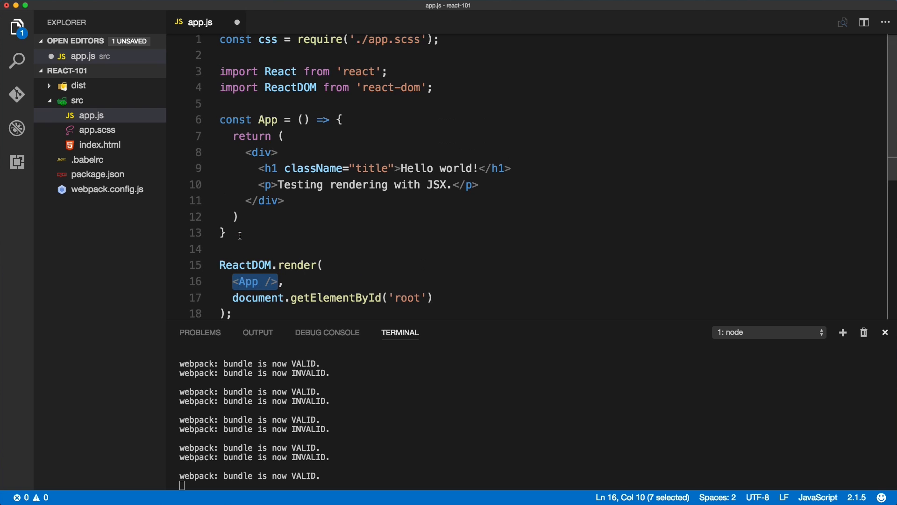
{"action": "scroll", "scroll_direction": "down", "scroll_amount": 3}
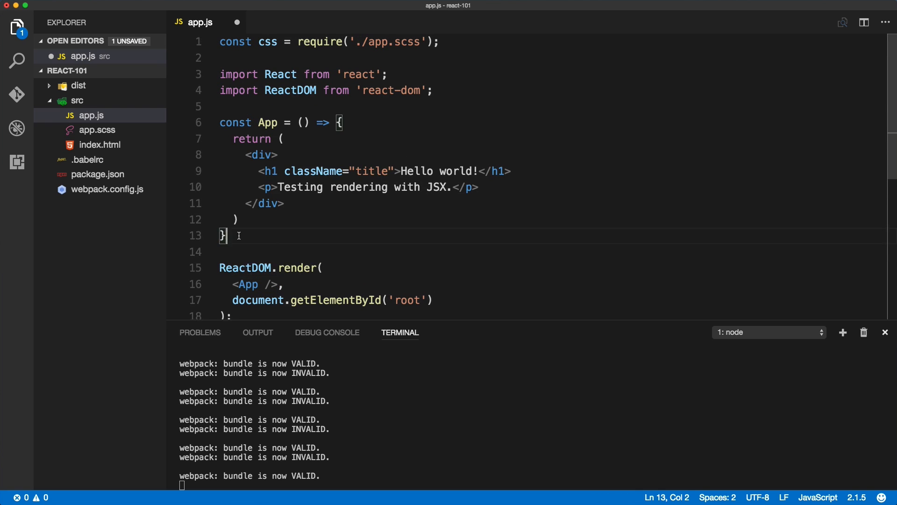
Highlight the App name's usages and the opening div to see its matching closing tag
{"action": "double_click", "coordinate": [267, 122]}
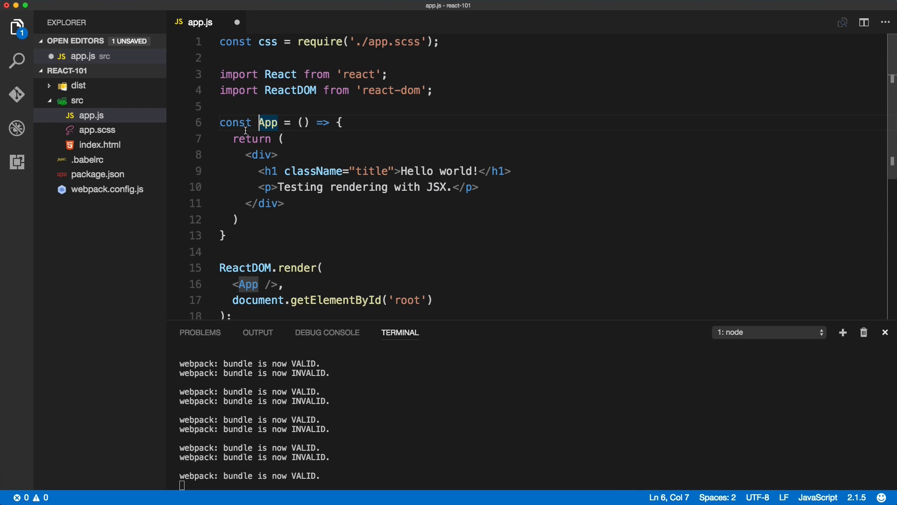
{"action": "mouse_move", "coordinate": [280, 122]}
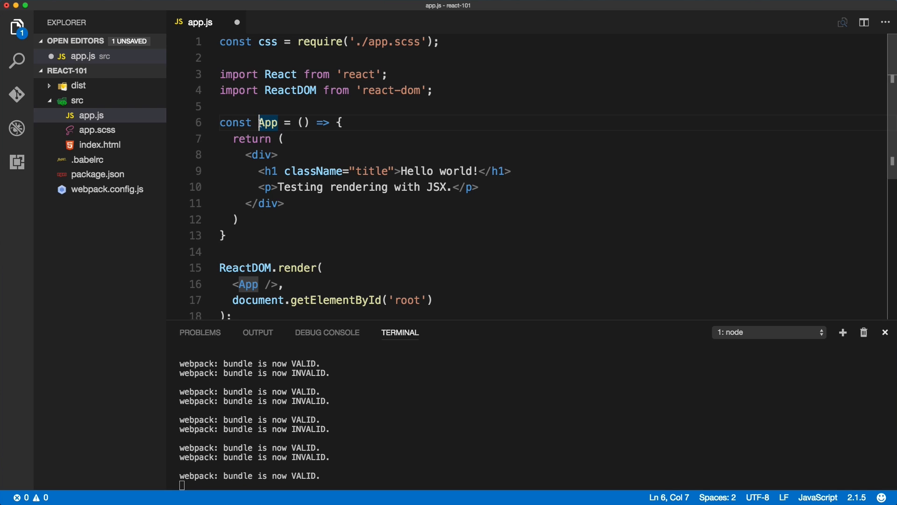
{"action": "double_click", "coordinate": [266, 122]}
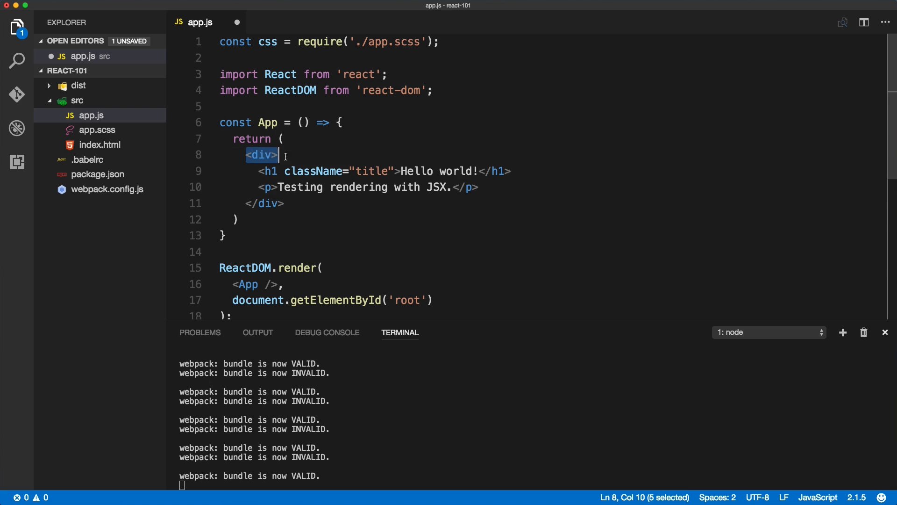
{"action": "left_click", "coordinate": [268, 203]}
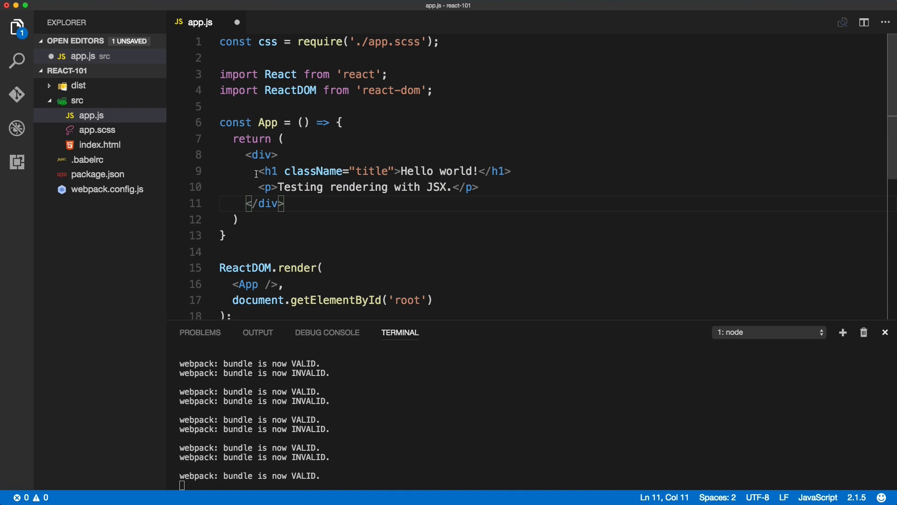